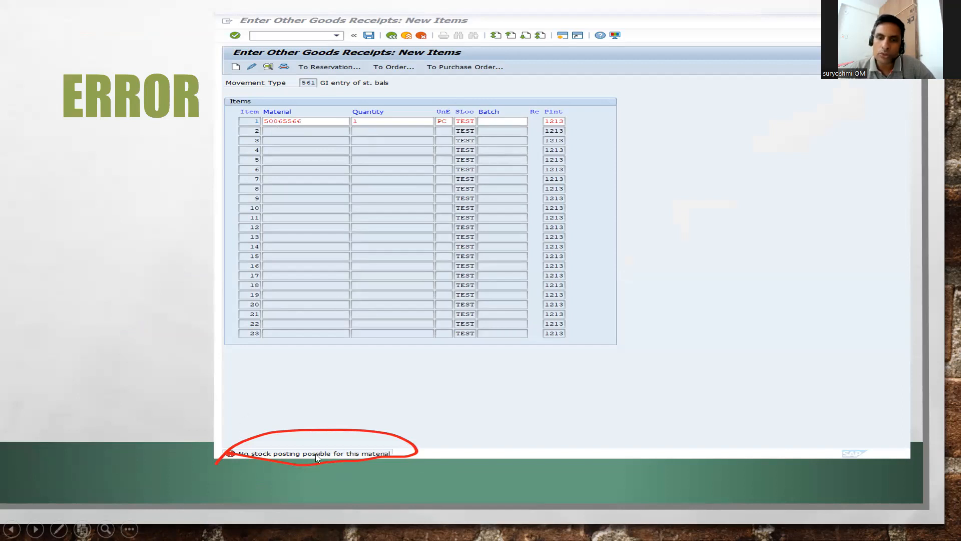
mouse_move(245, 212)
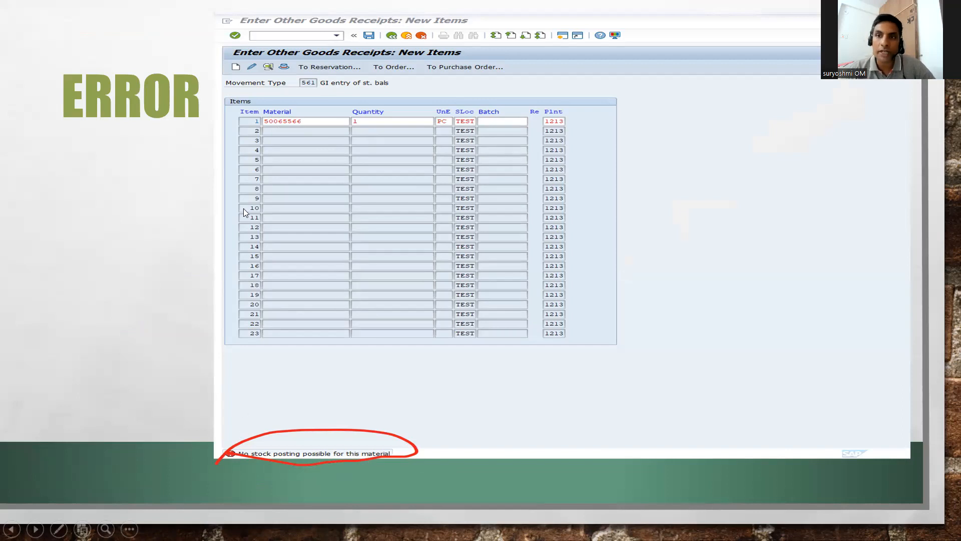
mouse_move(520, 61)
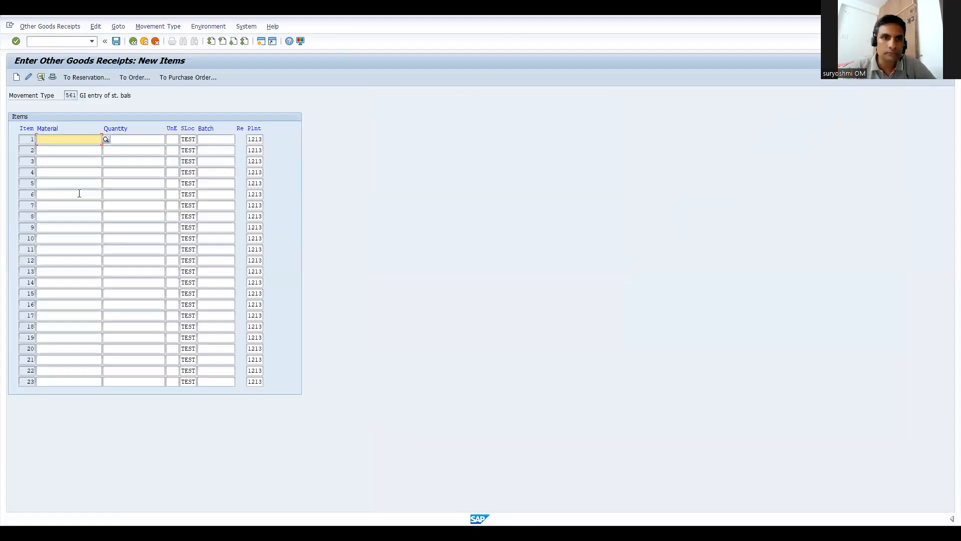
Step: Enter material 50065566 with quantity 2 and hit the no-stock-posting error
type("50065566")
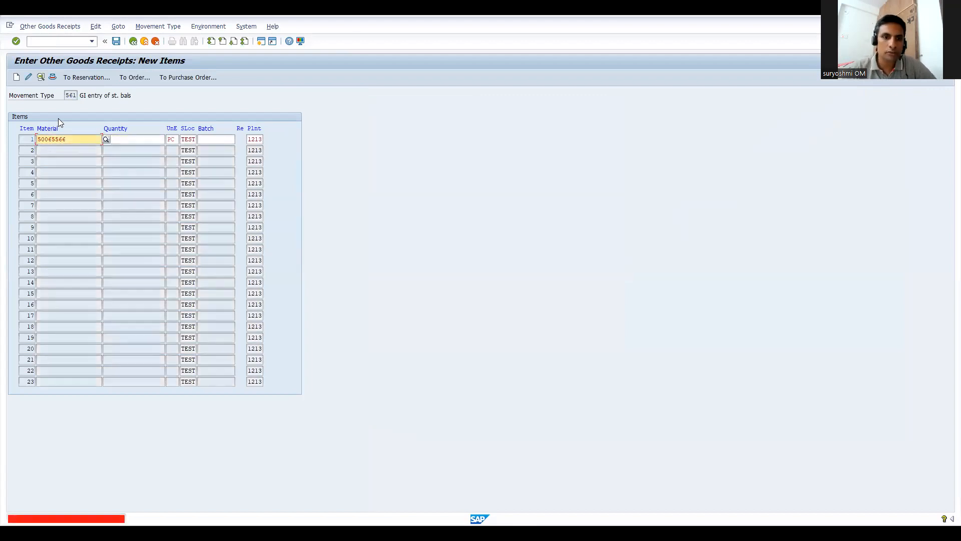
type("2")
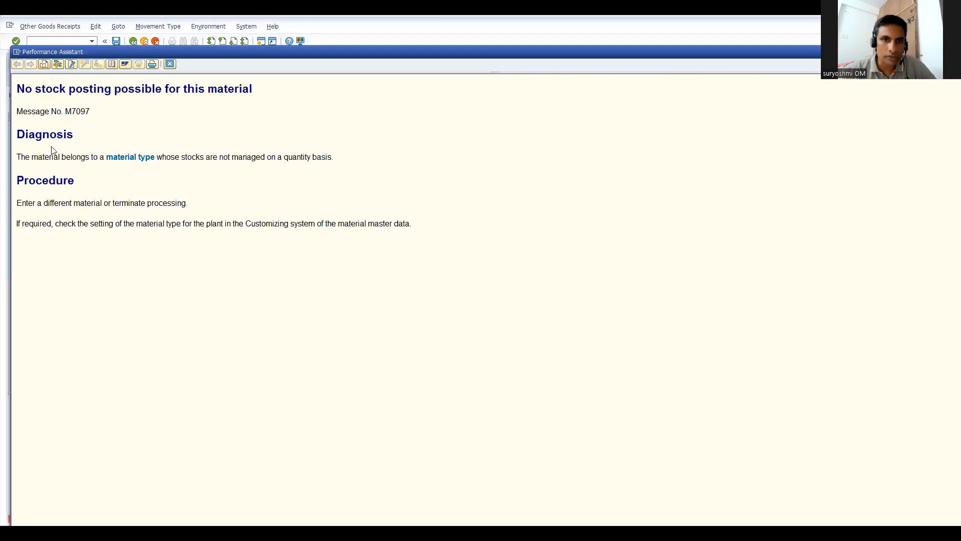
mouse_move(130, 156)
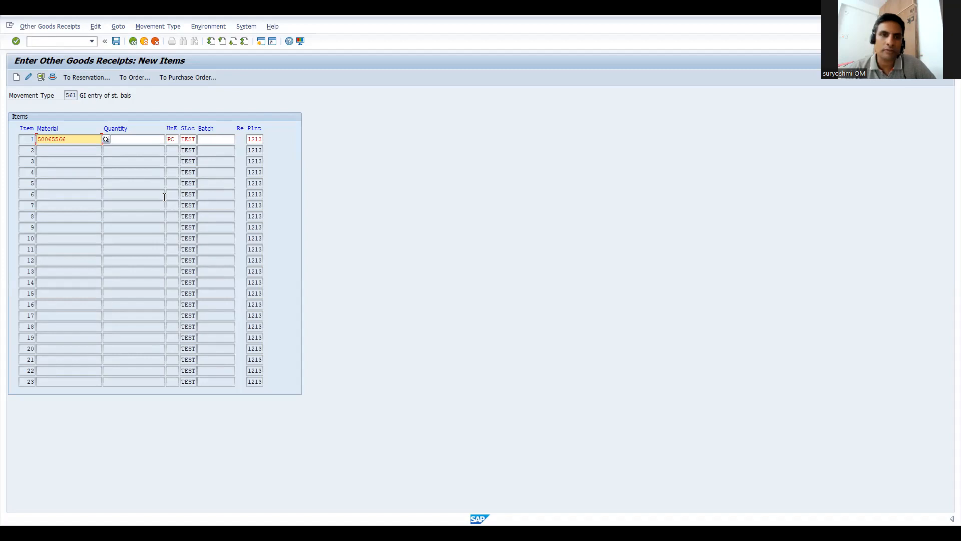
type("2")
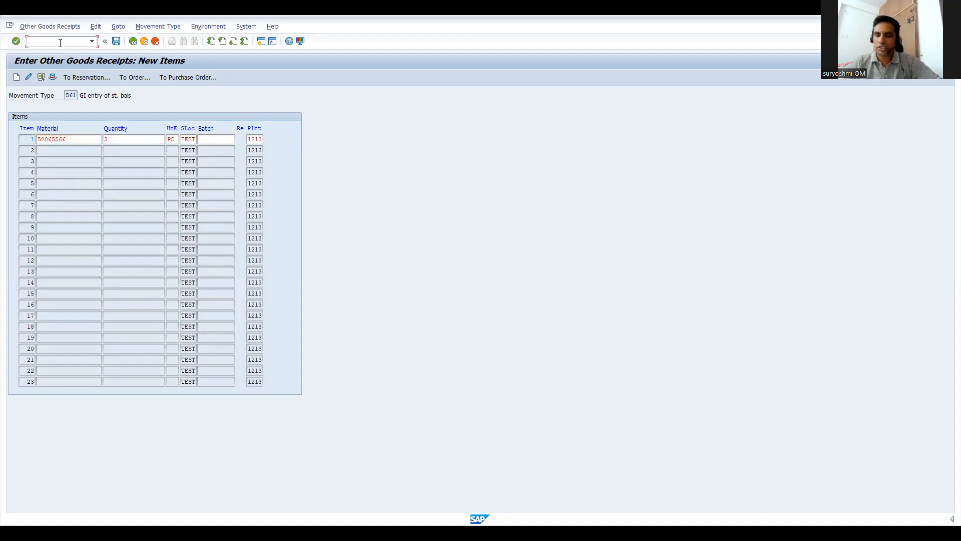
Step: Jump to the OMS2 material types overview via the command field
type("/n")
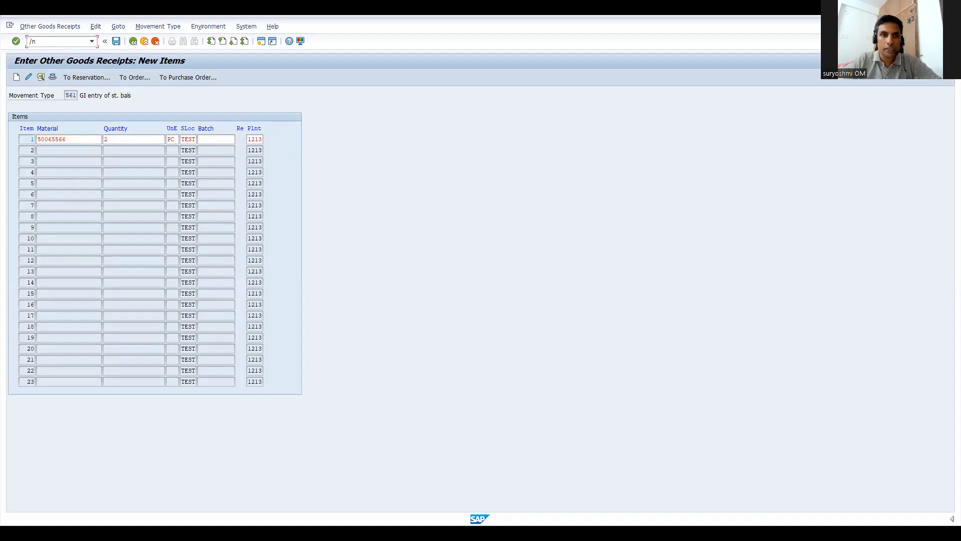
type("oms")
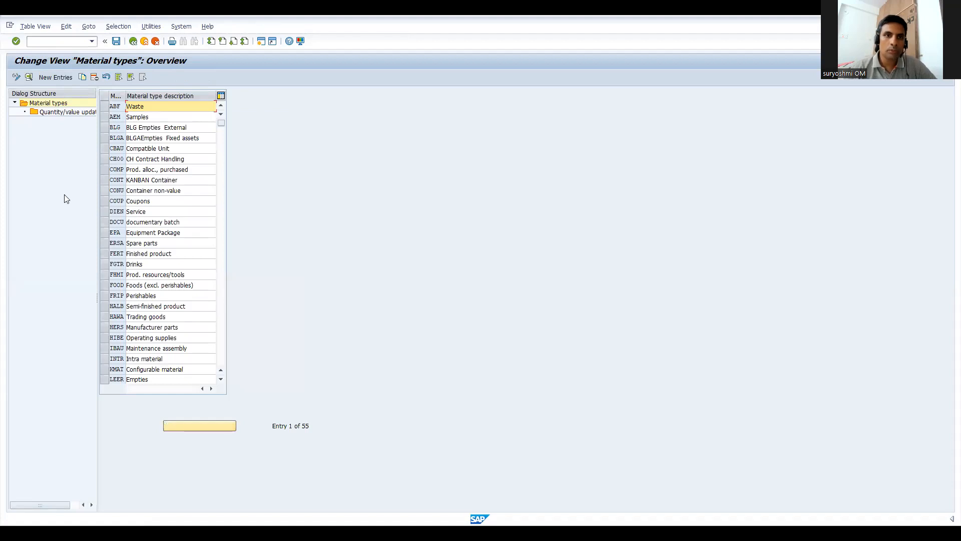
Step: Show material 50065566's Accounting 1 view for plant 1213 in MM02
type("/nmm")
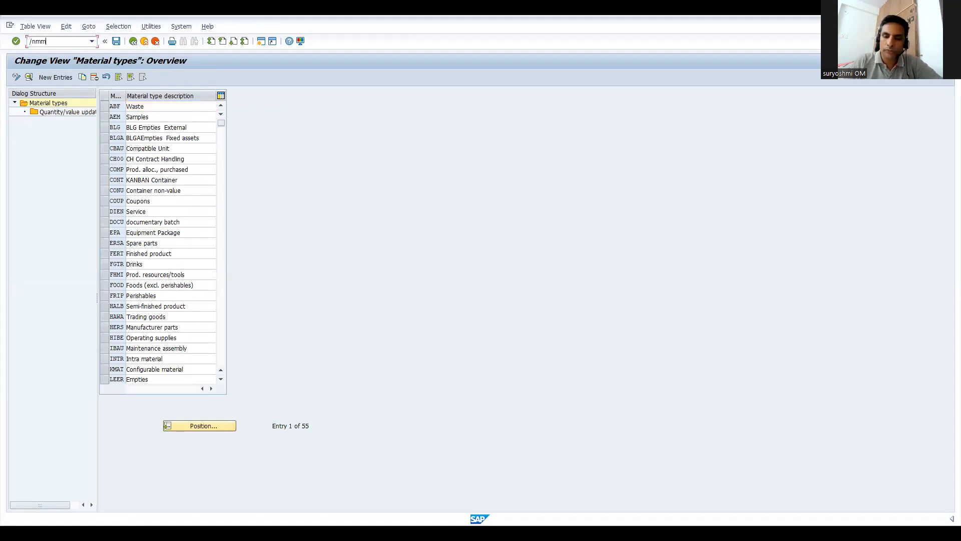
key("Enter")
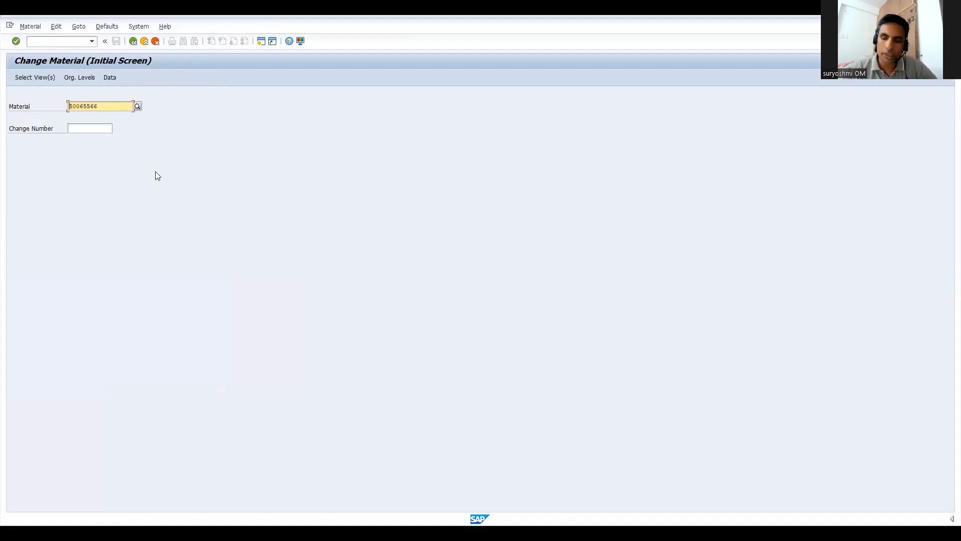
left_click(34, 77)
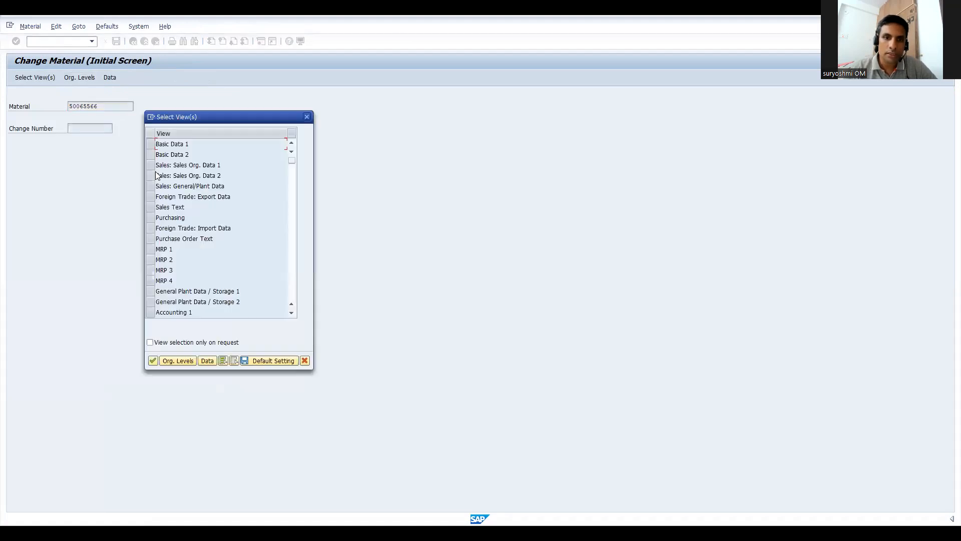
left_click(173, 313)
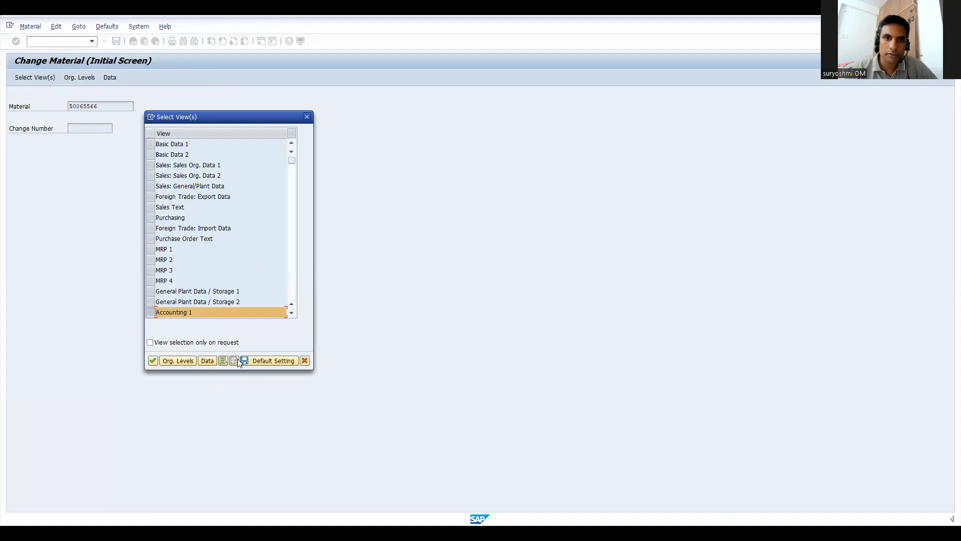
left_click(152, 360)
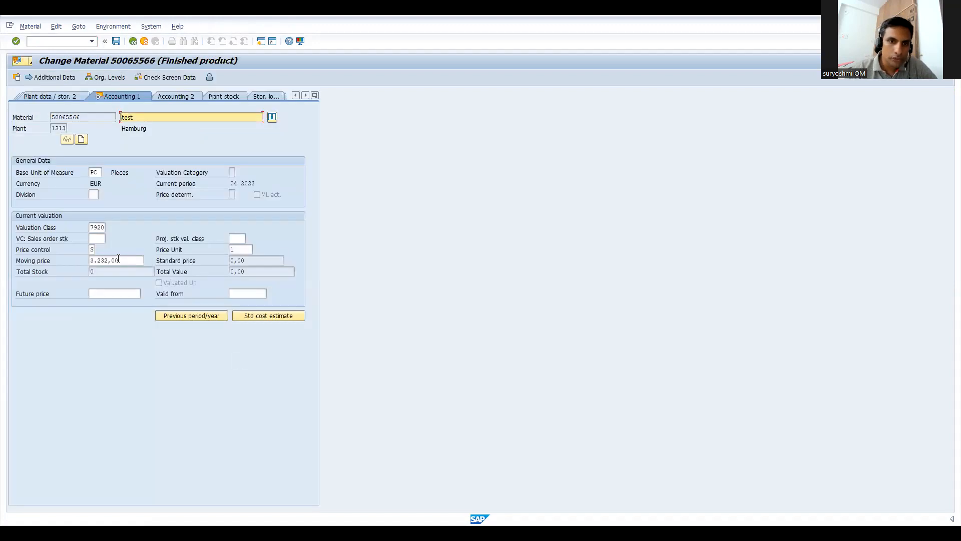
left_click(96, 238)
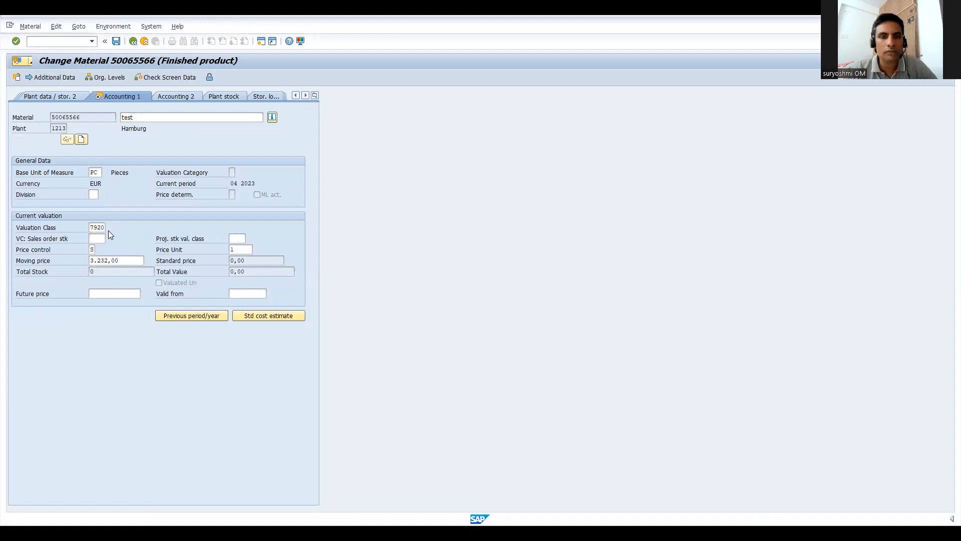
mouse_move(124, 155)
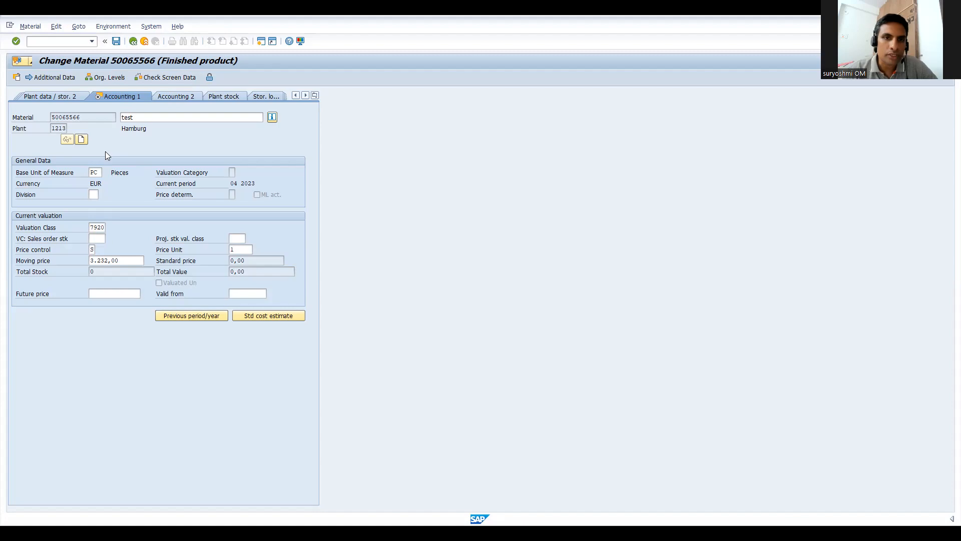
Step: Keep valuation class 7920 Finished products, go back to the start screen and call SE16
left_click(102, 227)
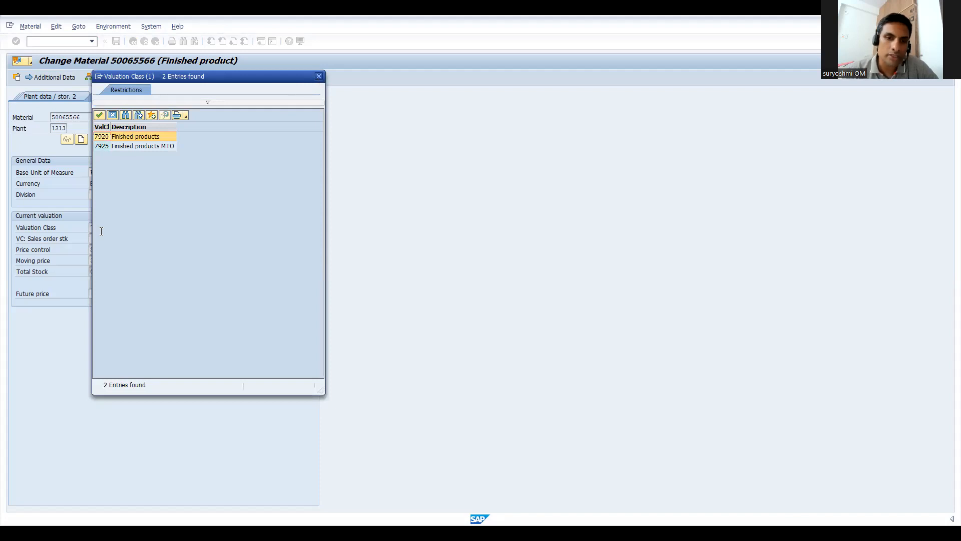
double_click(133, 136)
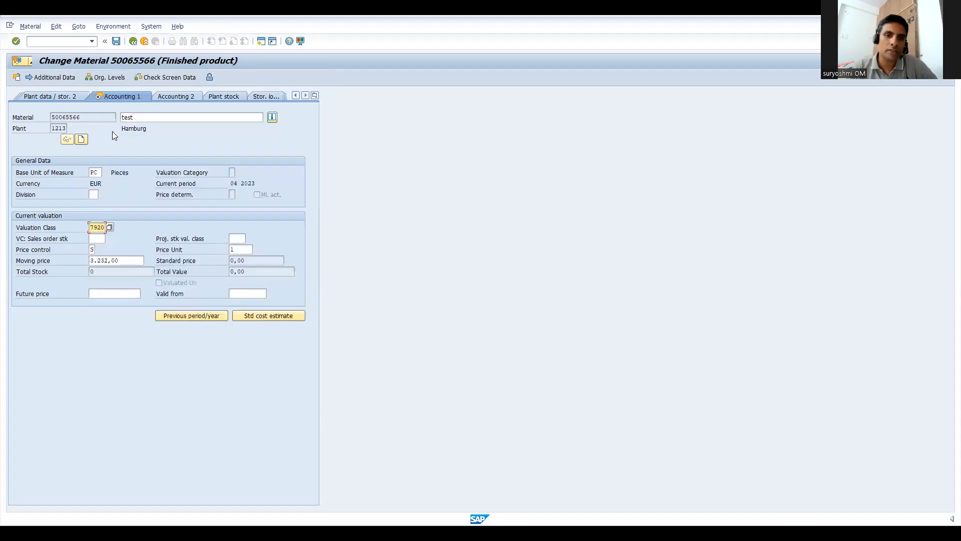
left_click(58, 40)
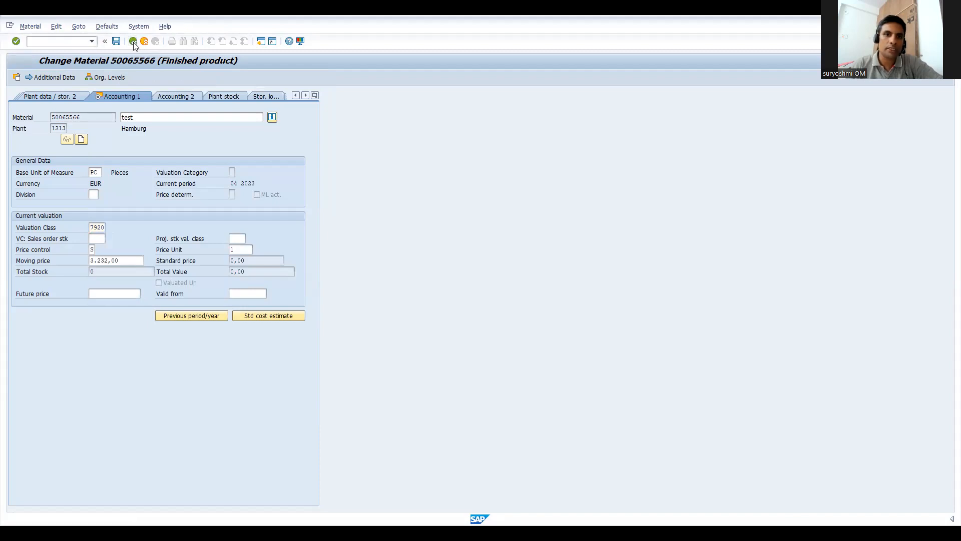
left_click(133, 40)
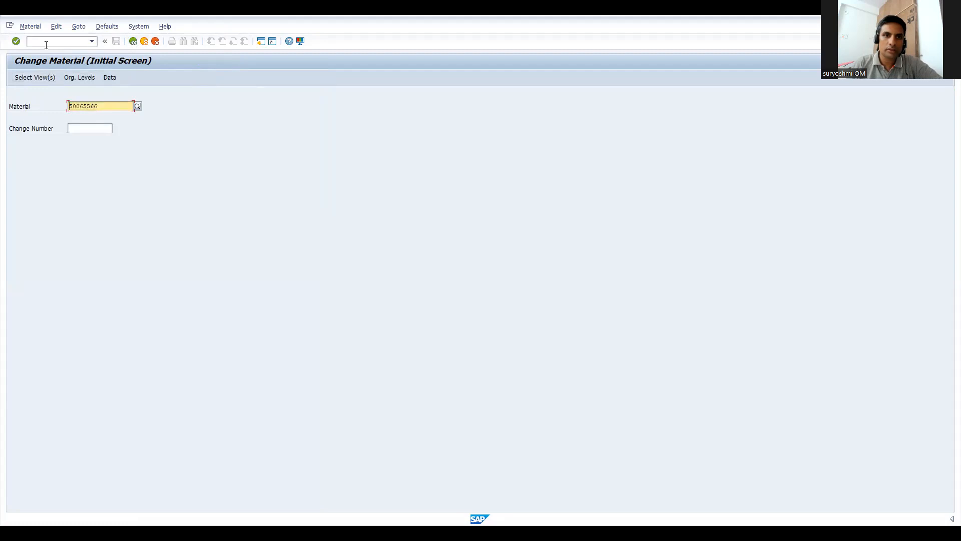
type("/nse1")
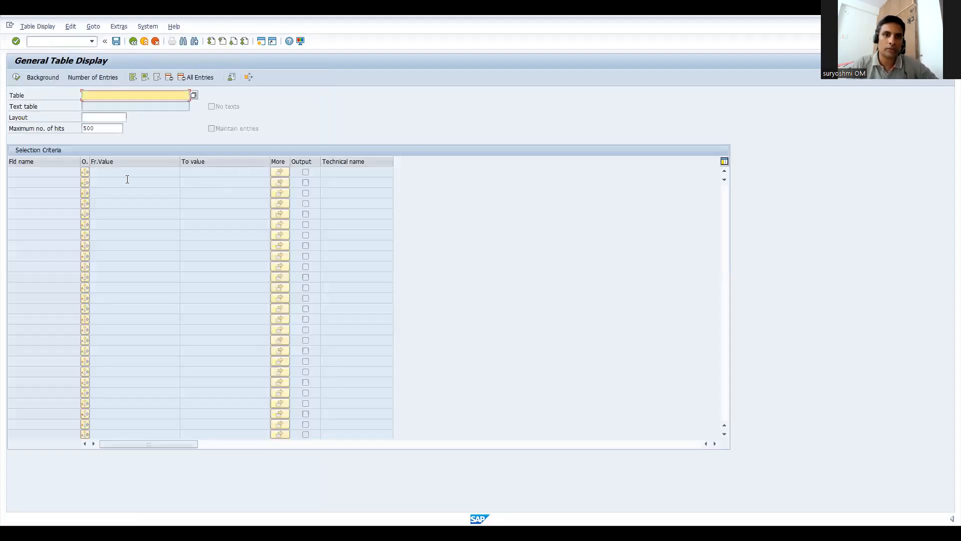
Step: Display table MARA for the material to confirm type FERT, then call OMS2
type("mara")
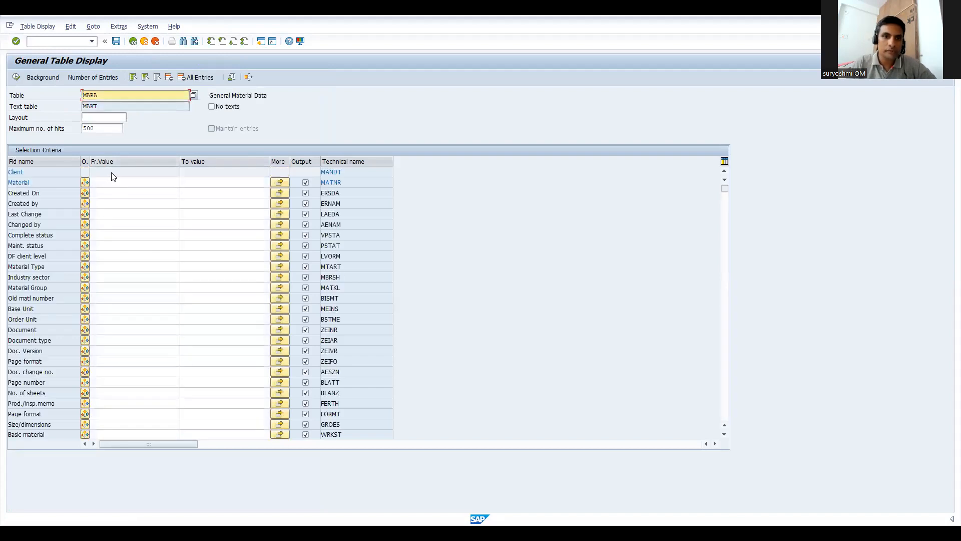
type("50063566")
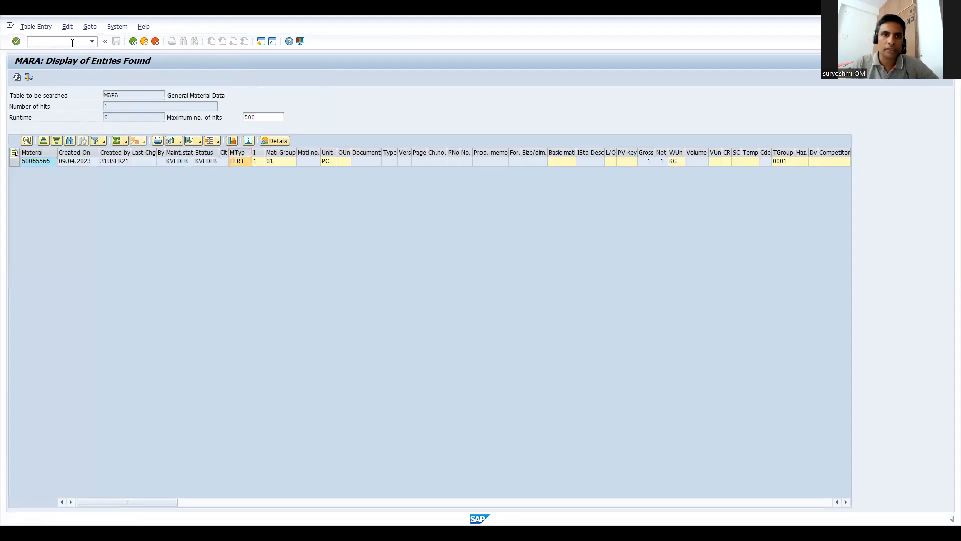
type("/nom")
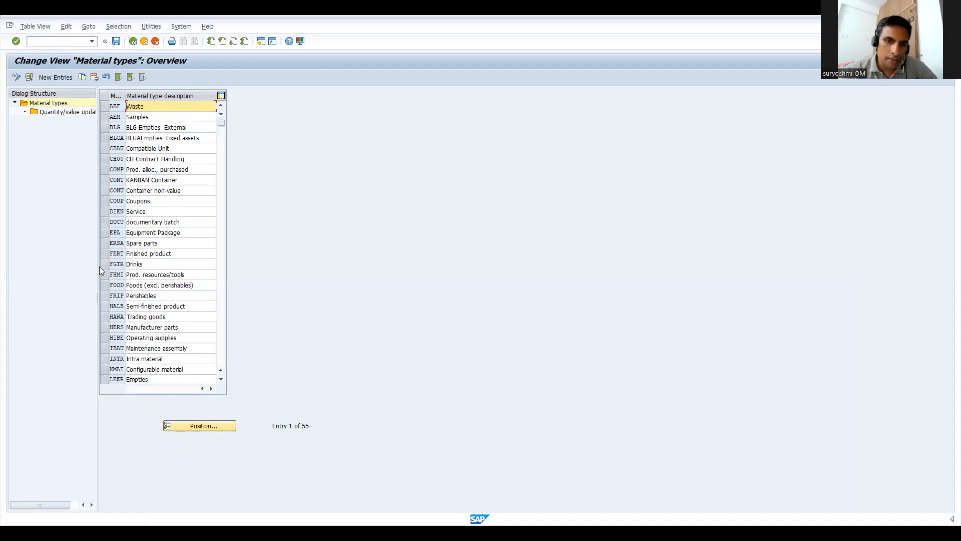
Step: Tick Qty updating and Value Update for 1213 FERT, save past the warning and return to goods receipt
left_click(149, 254)
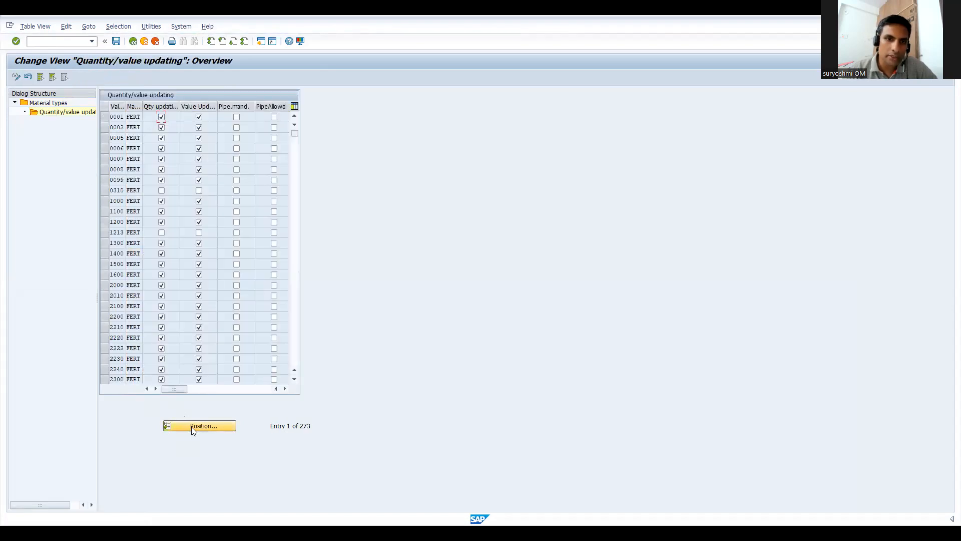
mouse_move(146, 232)
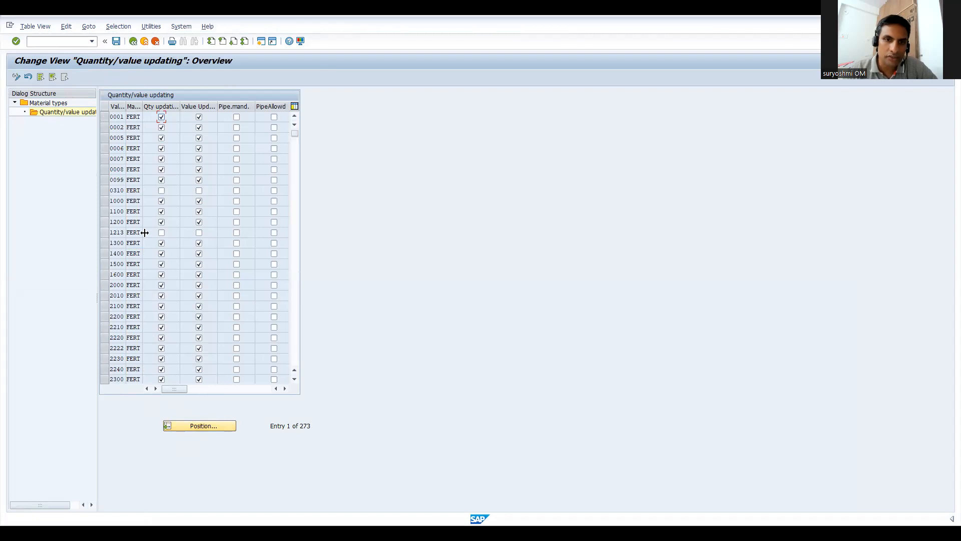
left_click(161, 232)
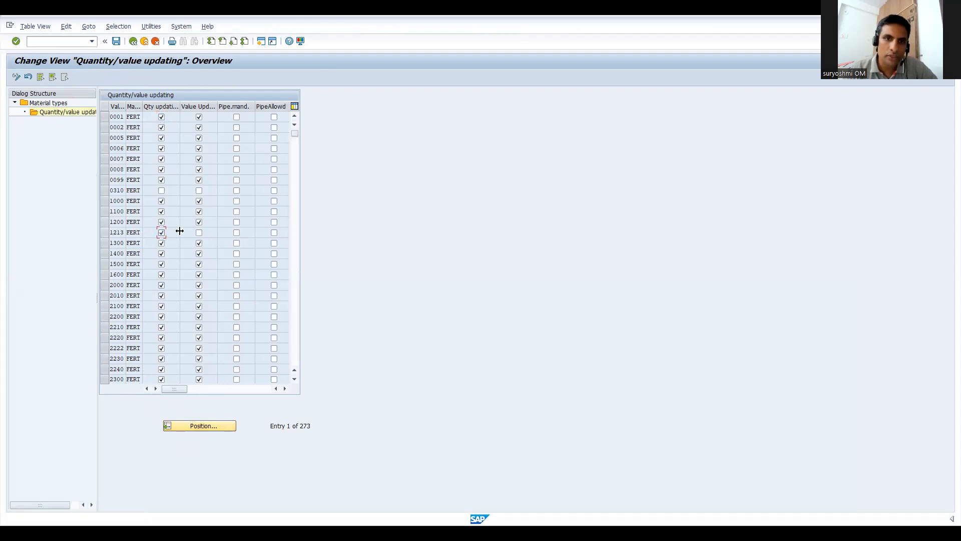
left_click(198, 231)
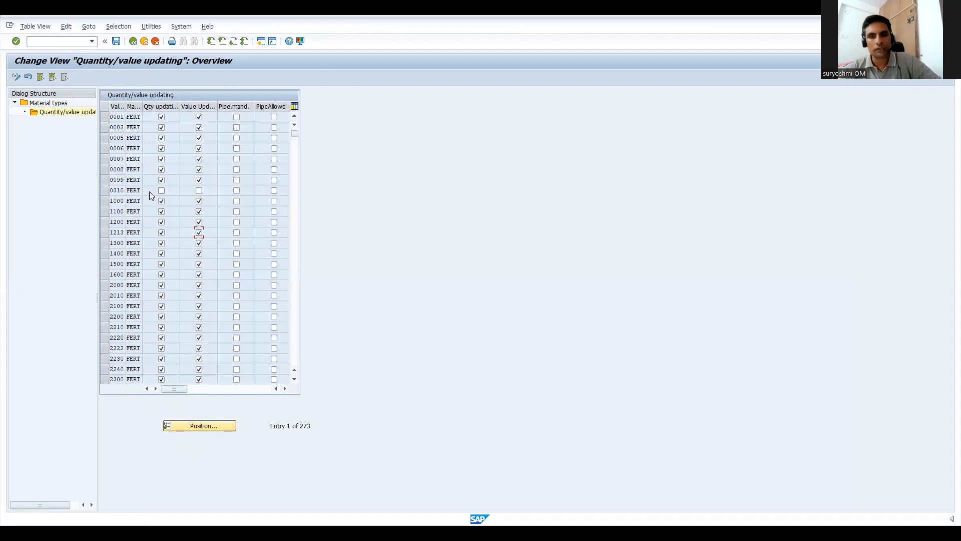
left_click(161, 191)
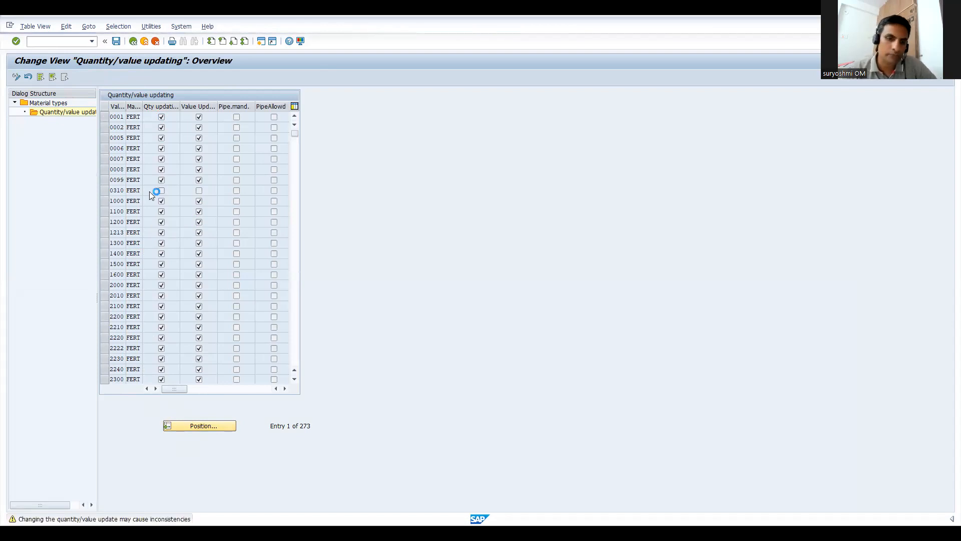
left_click(162, 190)
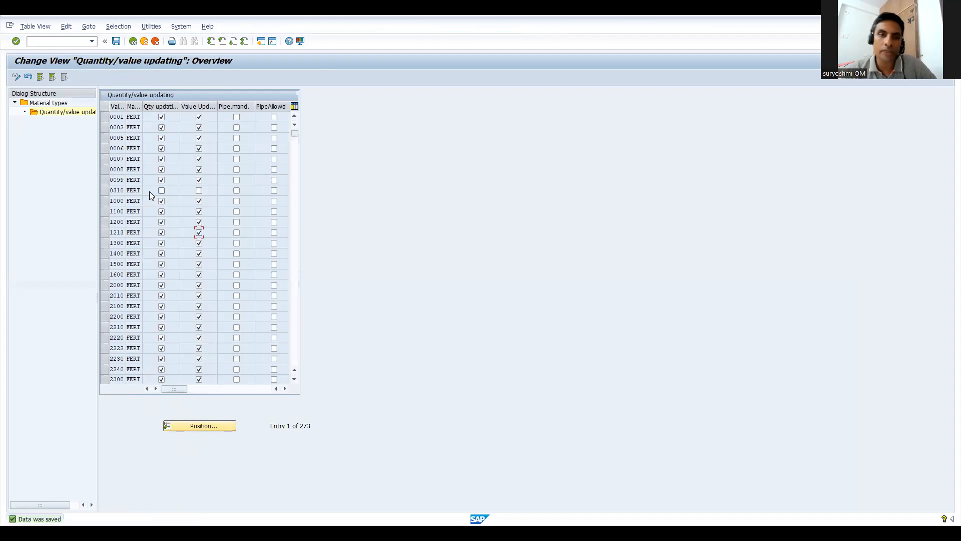
mouse_move(142, 163)
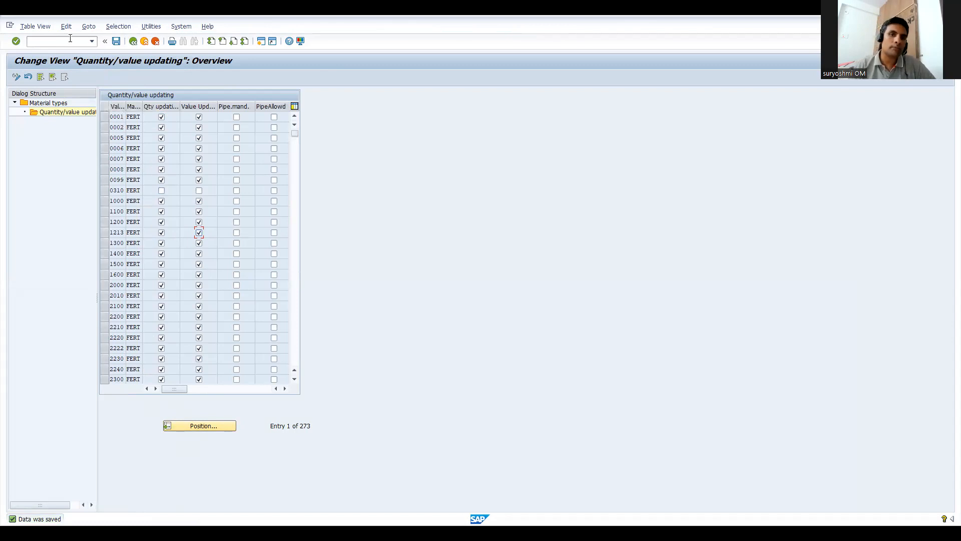
type("/n")
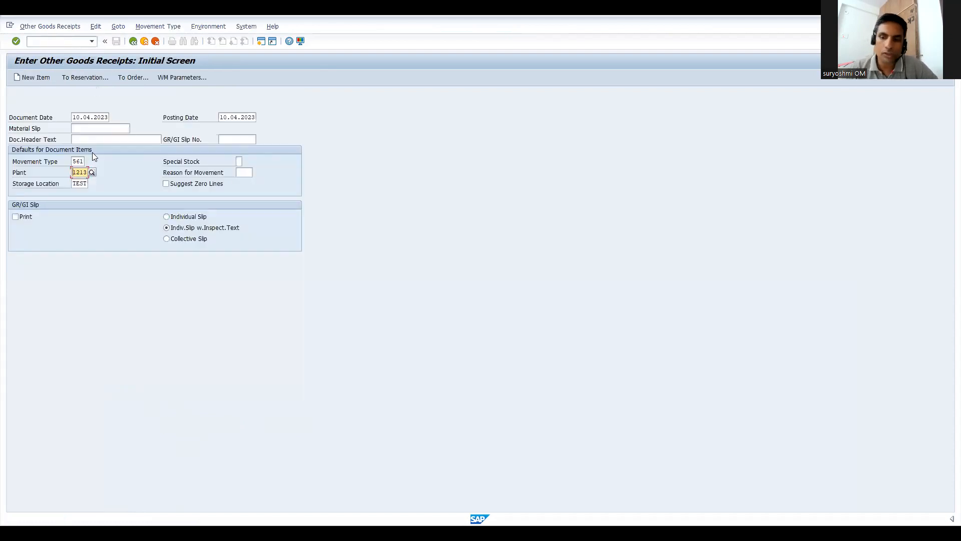
Step: Post a 561 receipt of 2 PC of material 50065566 into plant 1213, sloc TEST
left_click(32, 77)
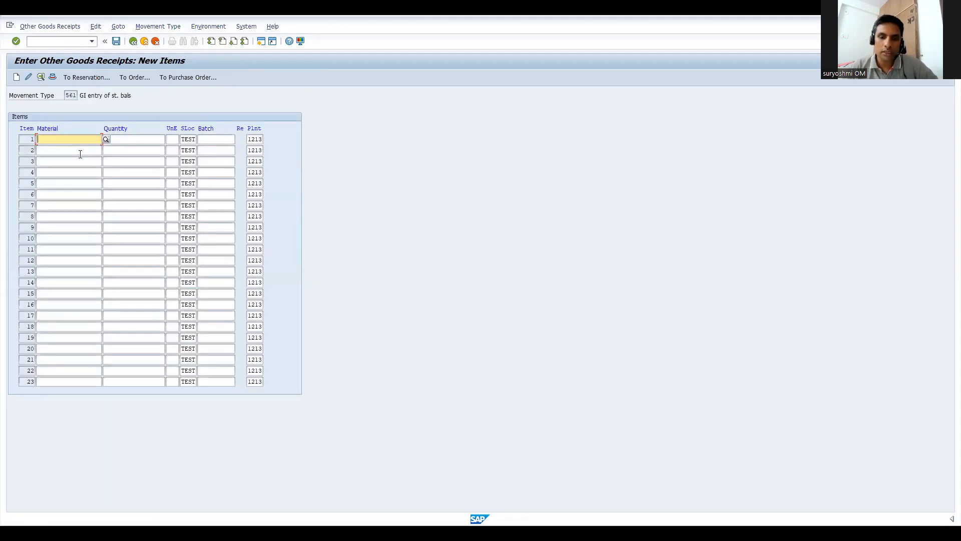
type("50065566")
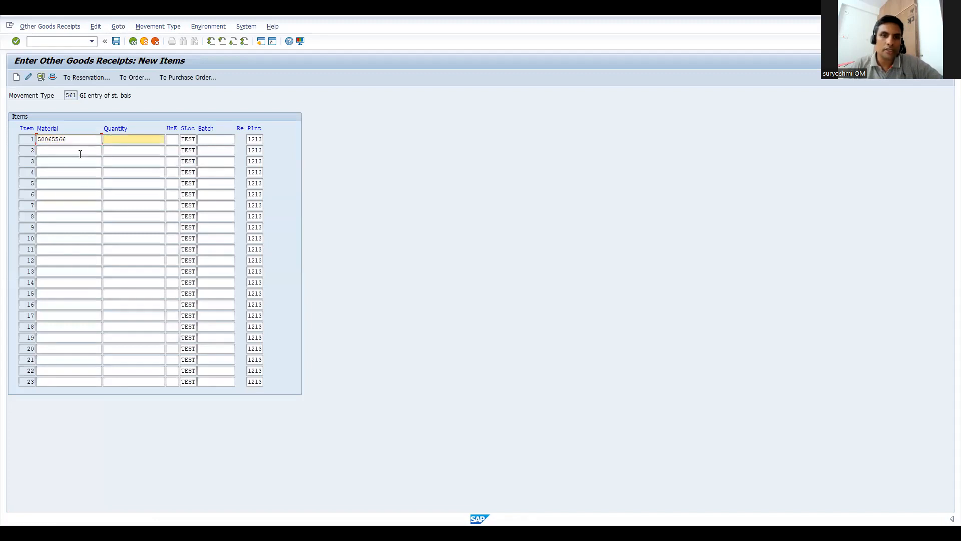
type("2")
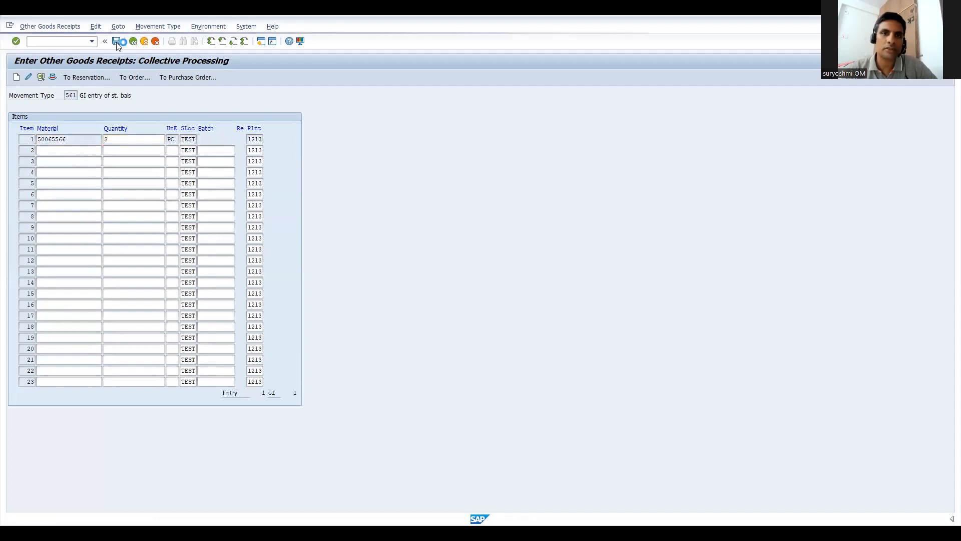
left_click(116, 41)
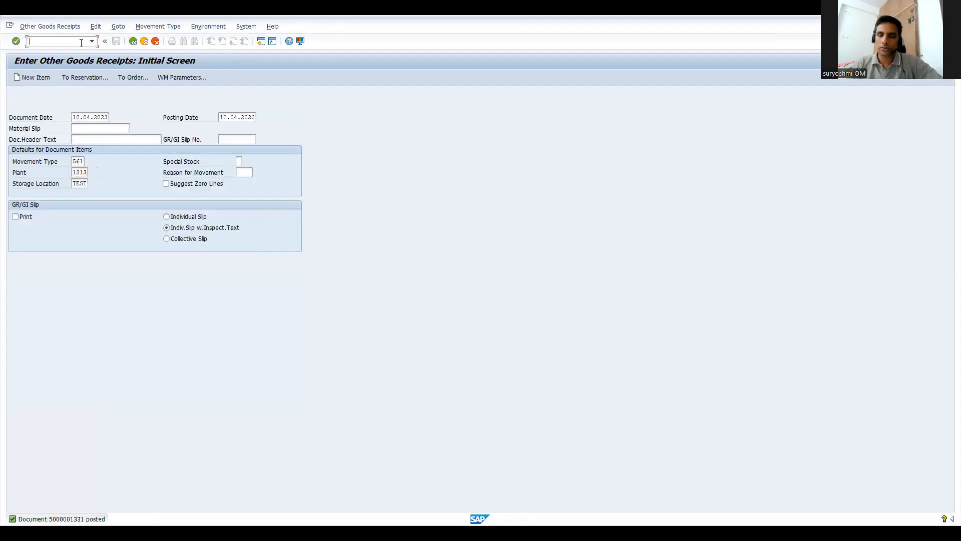
Step: Run the MMBE stock overview for material 50065566 in plant 1213, sloc TEST
type("/nmmi")
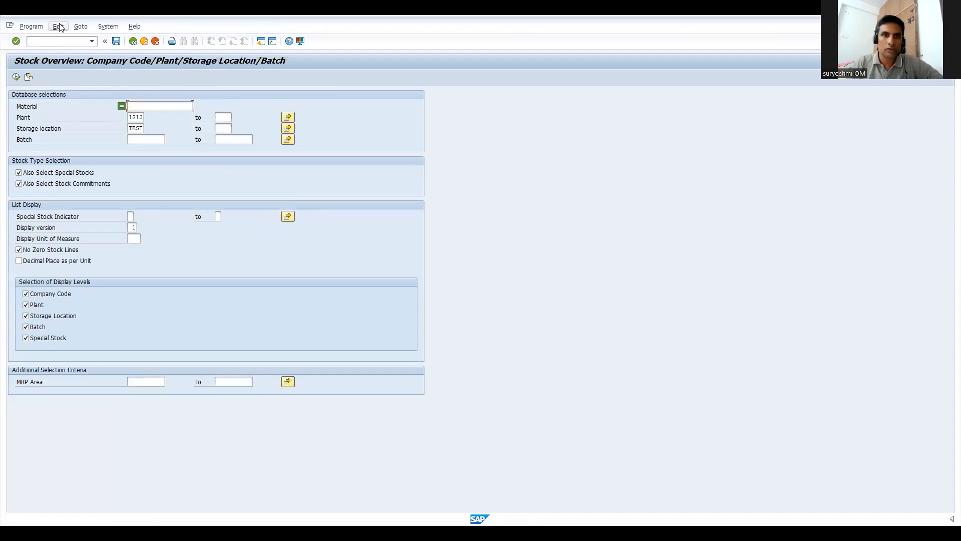
type("/o")
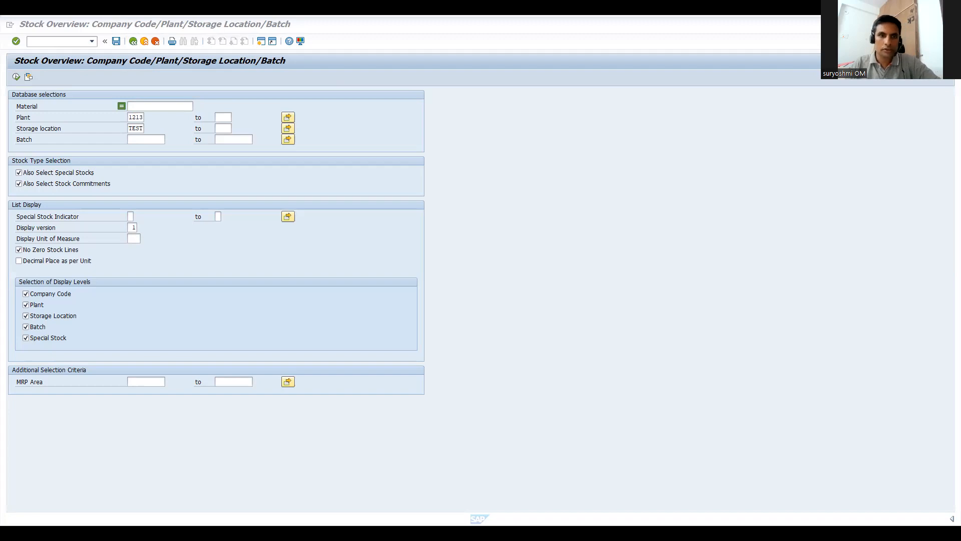
mouse_move(167, 133)
type("50065566")
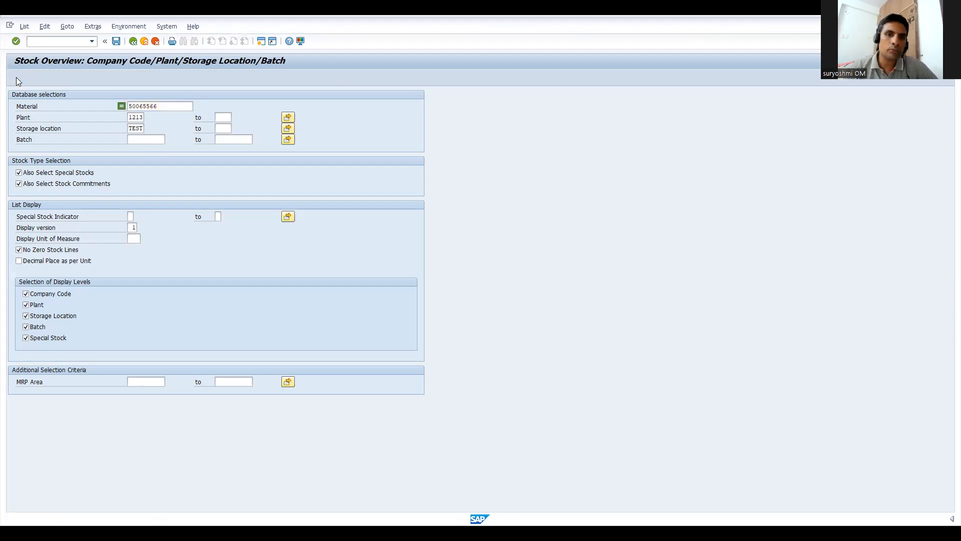
left_click(16, 40)
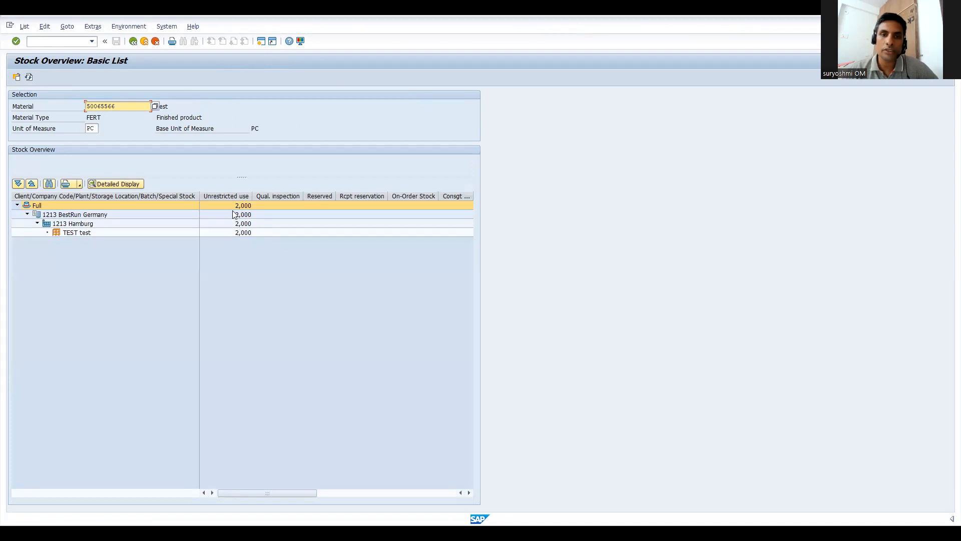
mouse_move(138, 158)
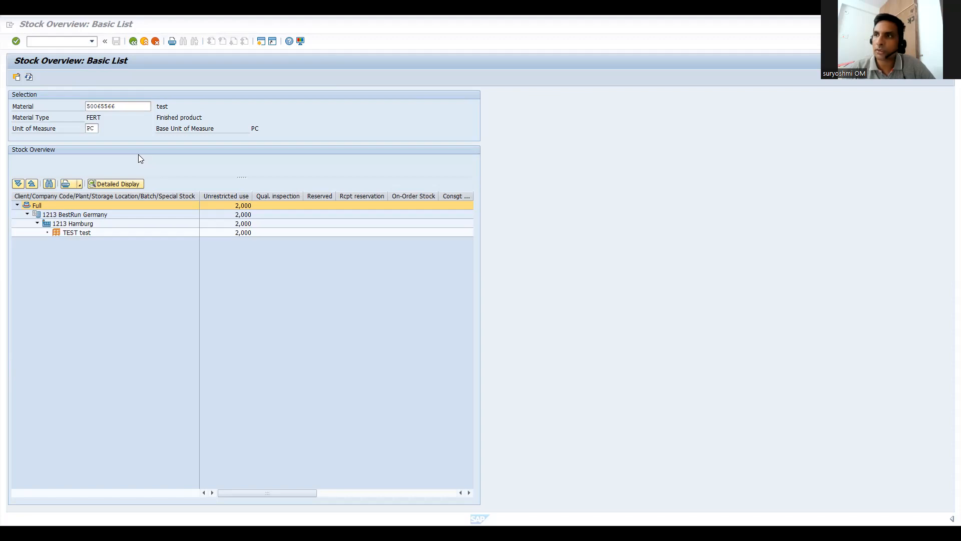
mouse_move(689, 78)
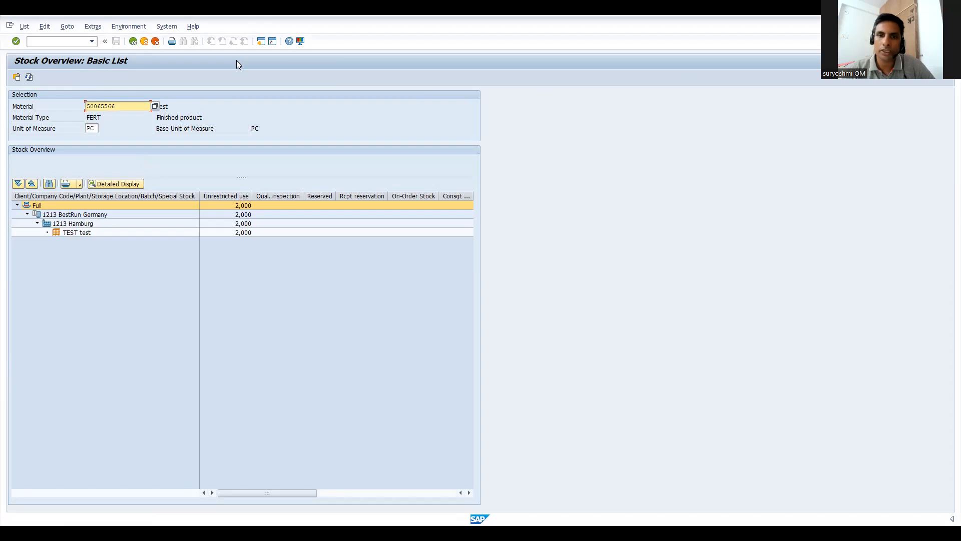
mouse_move(343, 190)
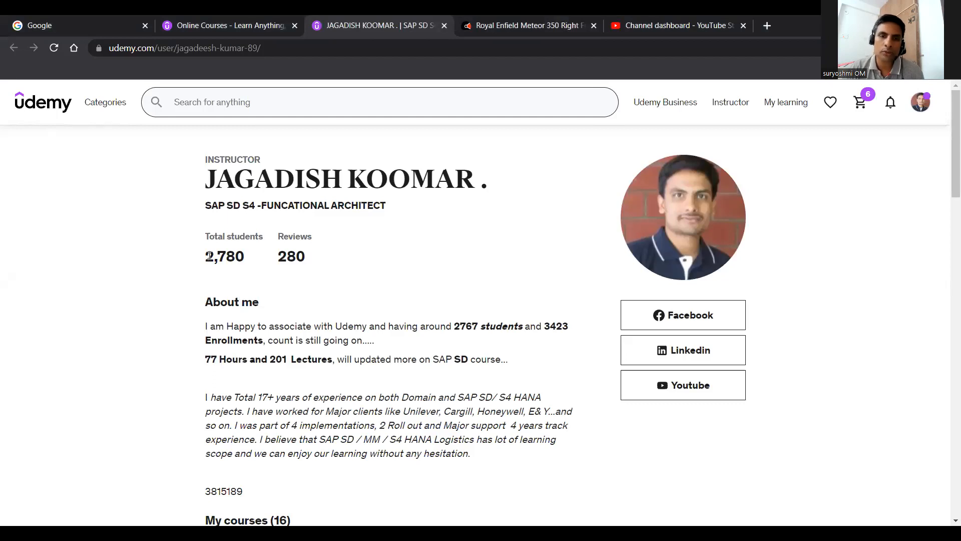
mouse_move(696, 239)
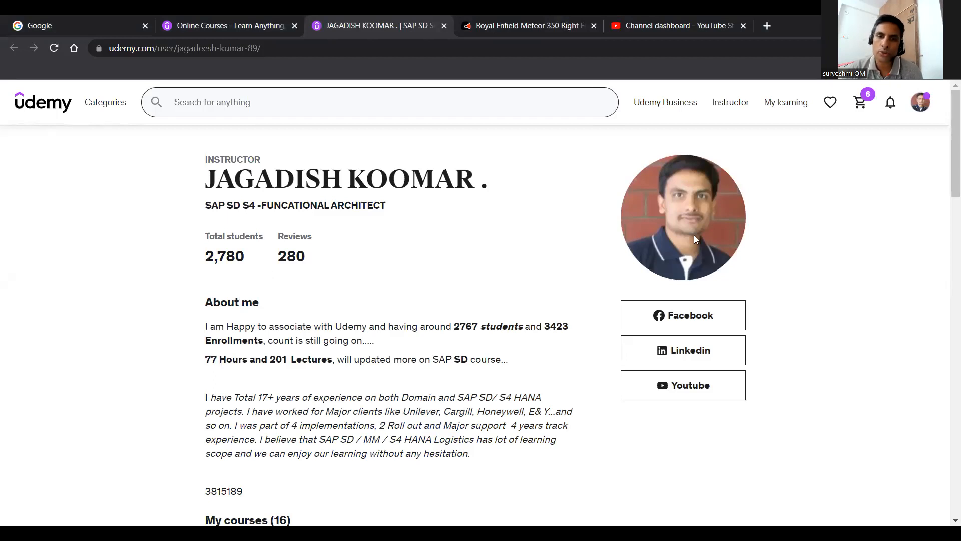
mouse_move(299, 260)
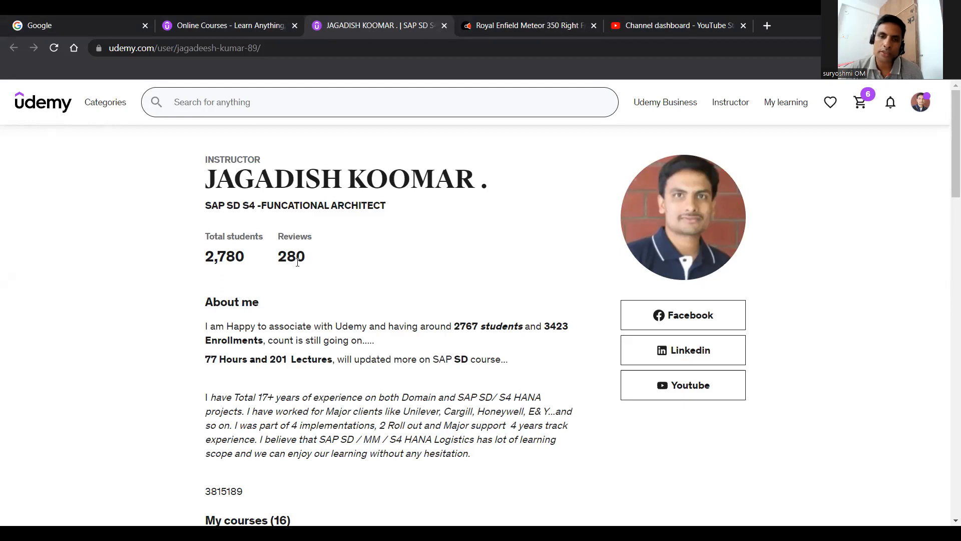
mouse_move(500, 288)
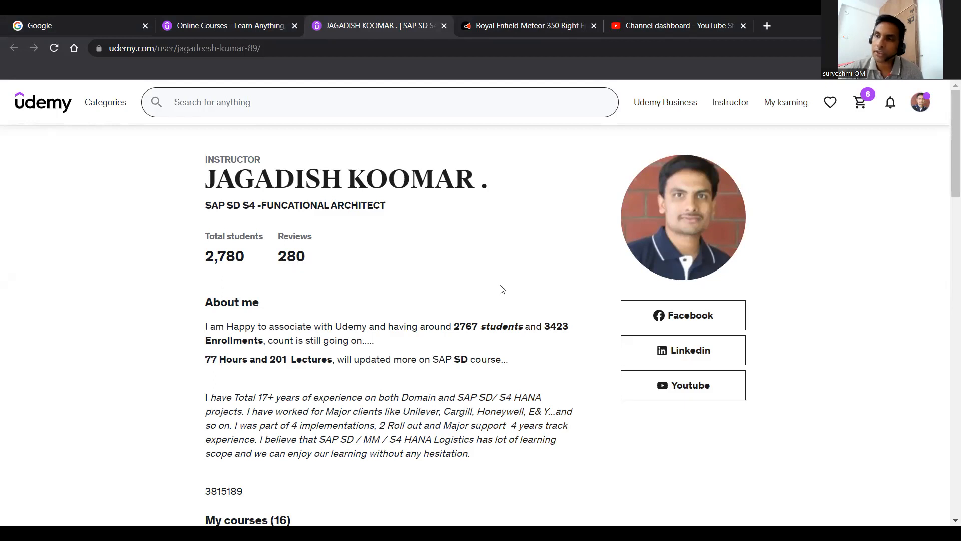
mouse_move(948, 200)
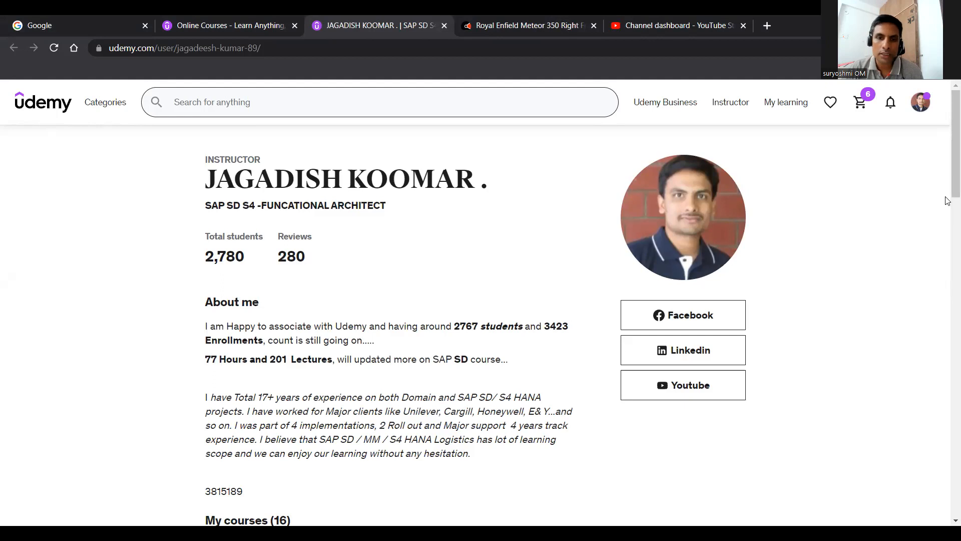
Step: Scroll the instructor's course grid down to the page 1 pagination
scroll("down", 3)
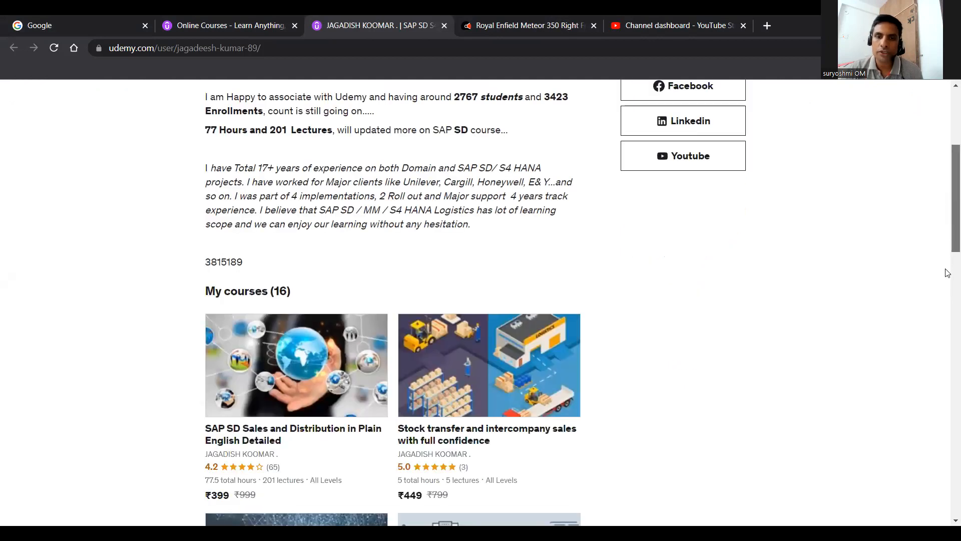
scroll("down", 3)
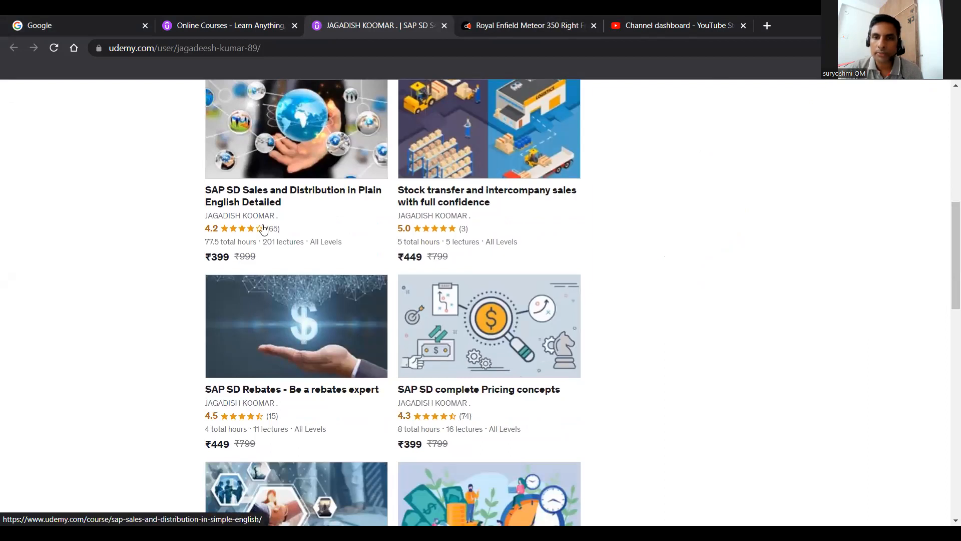
mouse_move(533, 231)
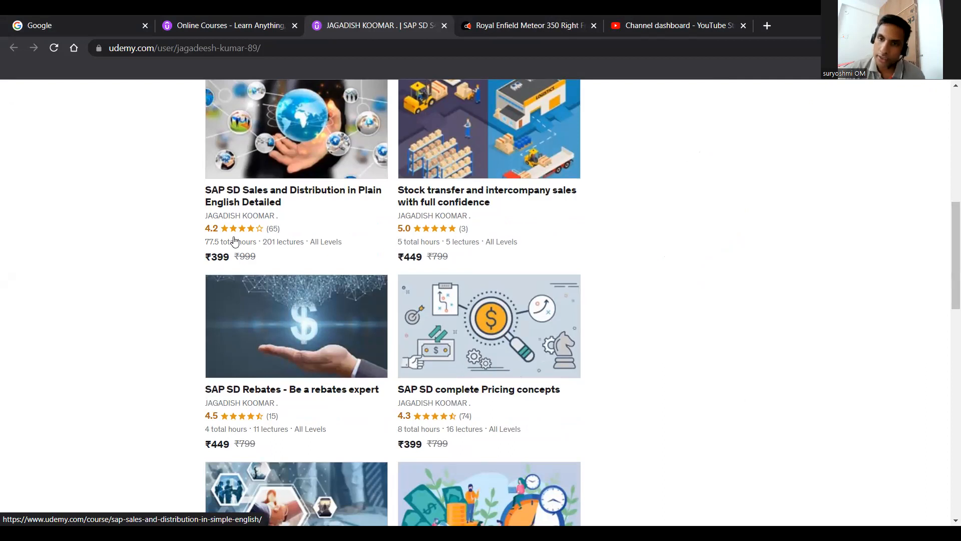
mouse_move(290, 256)
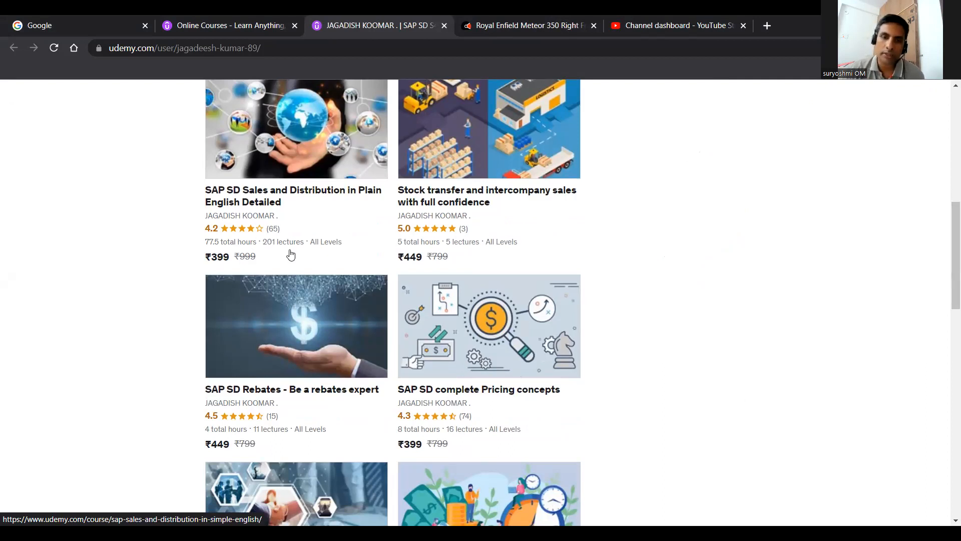
mouse_move(476, 247)
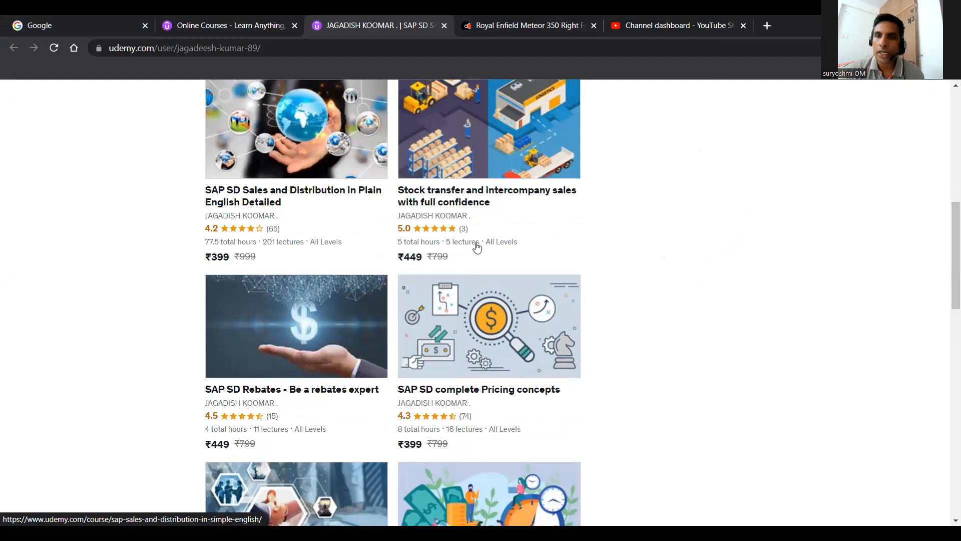
mouse_move(492, 194)
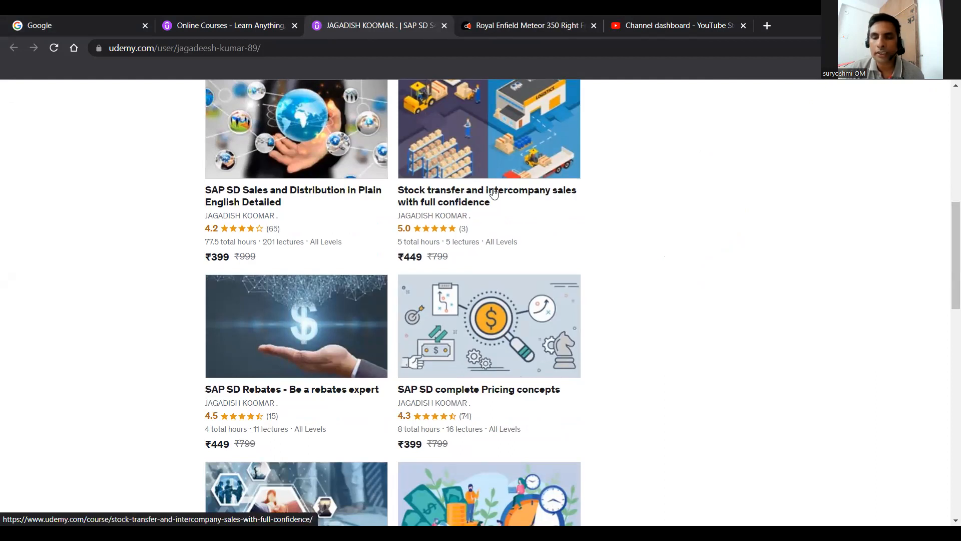
mouse_move(464, 295)
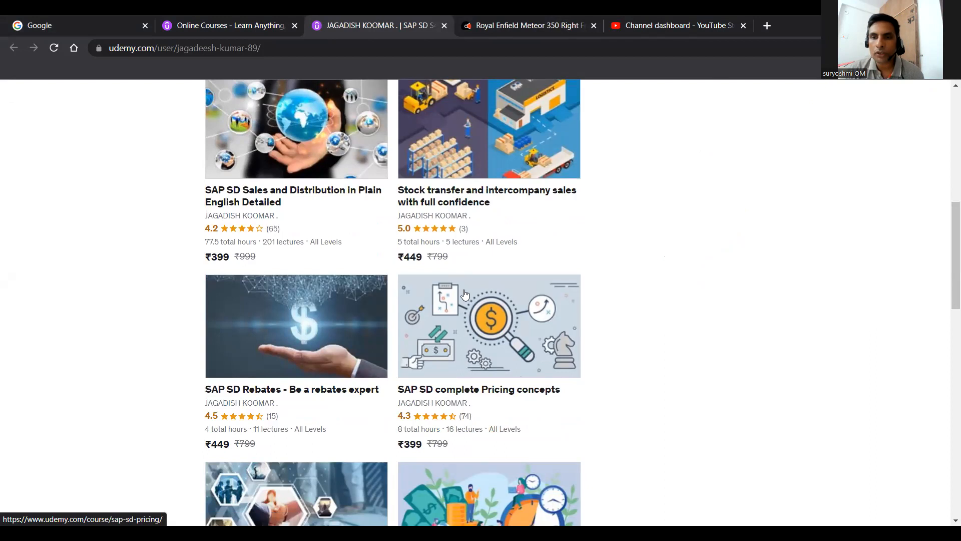
mouse_move(486, 271)
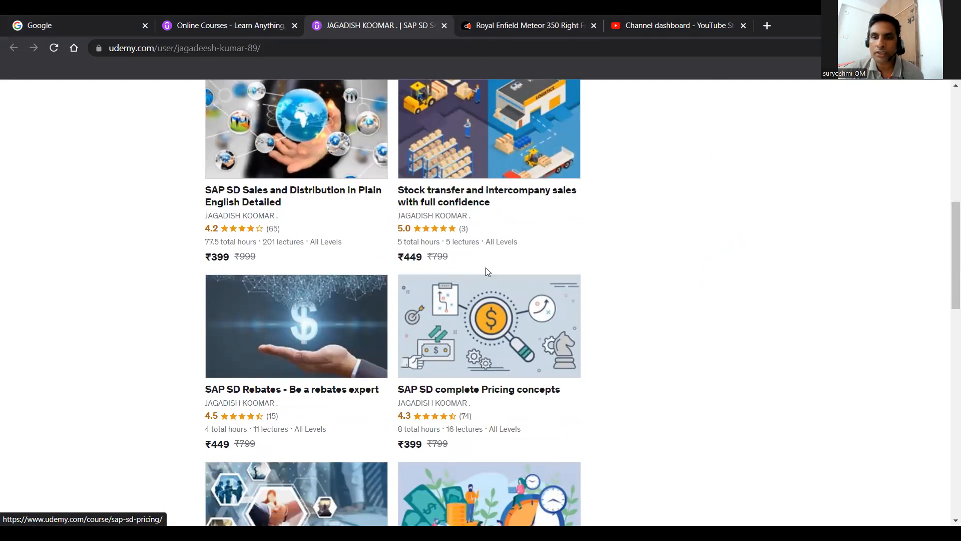
mouse_move(490, 420)
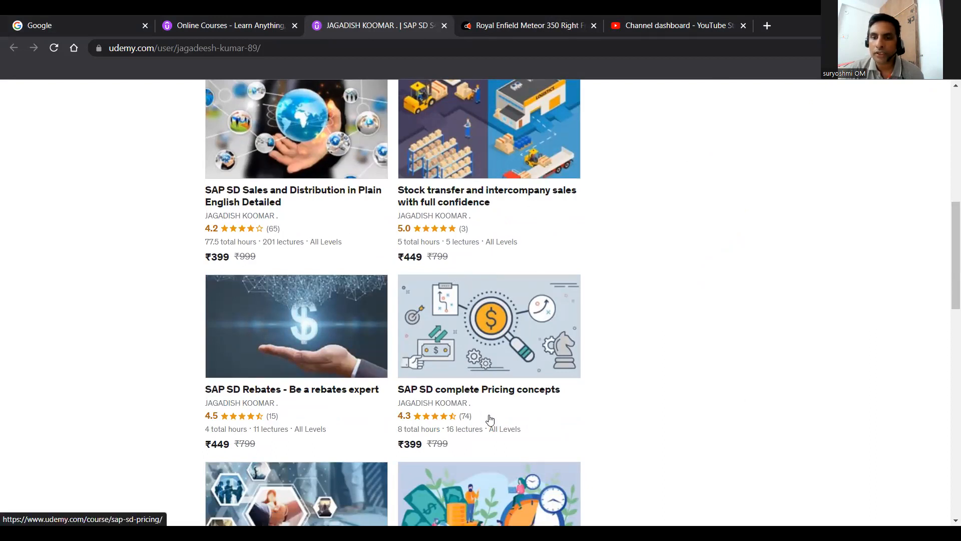
mouse_move(456, 348)
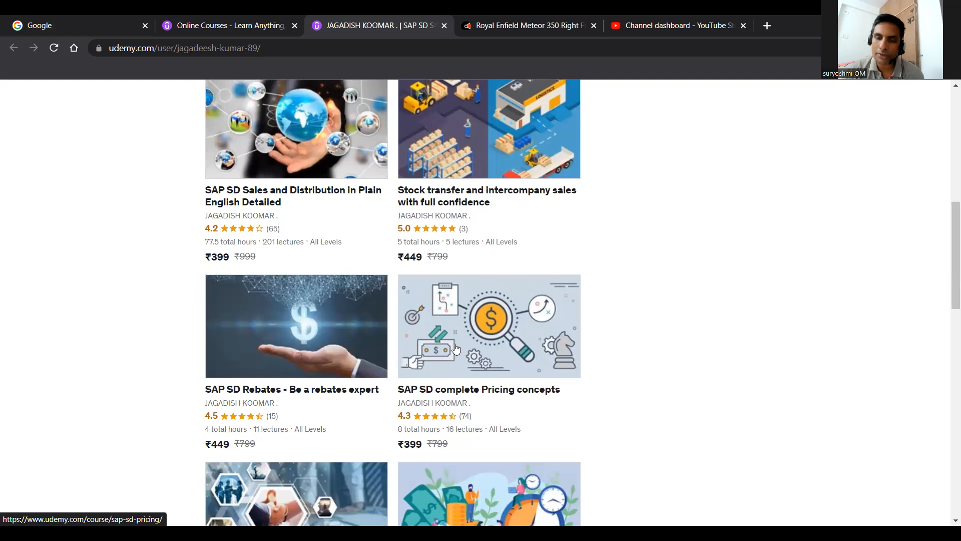
mouse_move(362, 390)
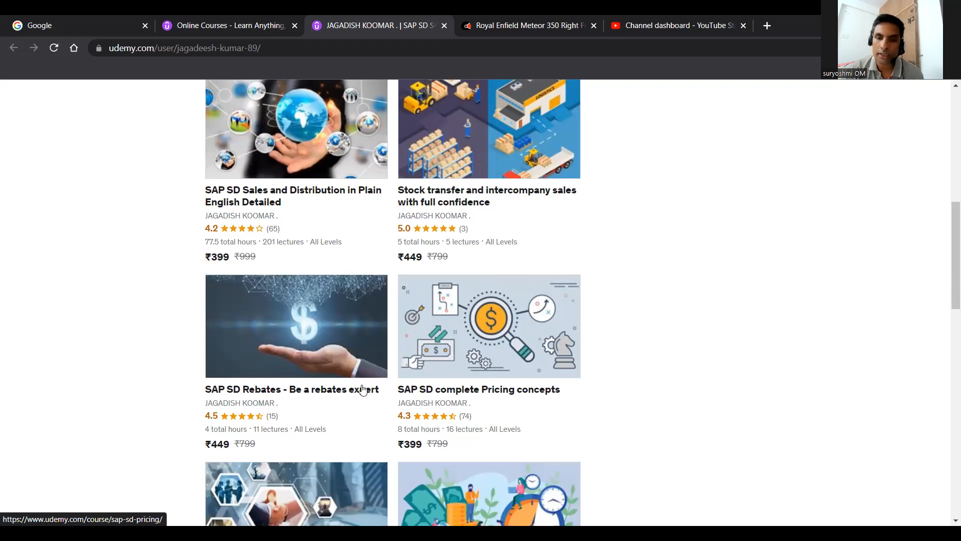
scroll("down", 3)
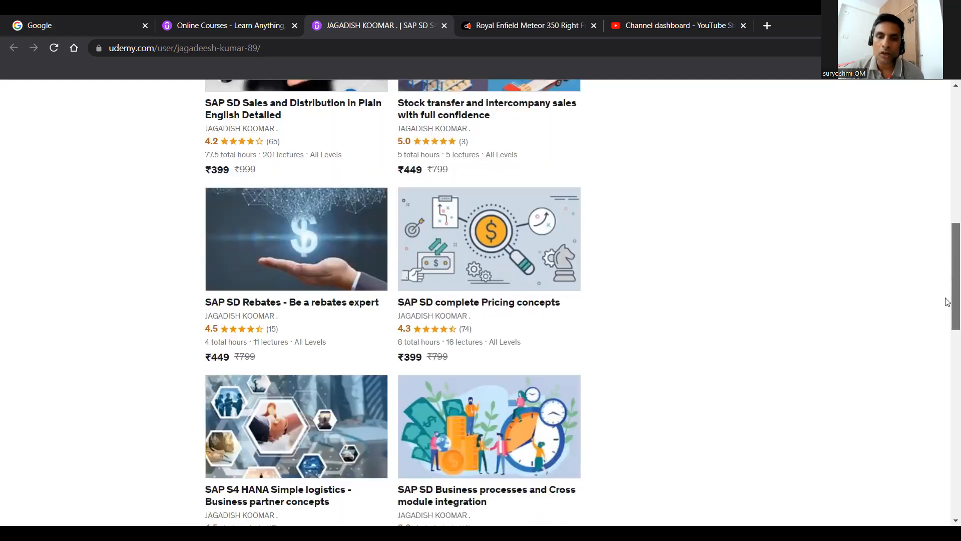
scroll("down", 3)
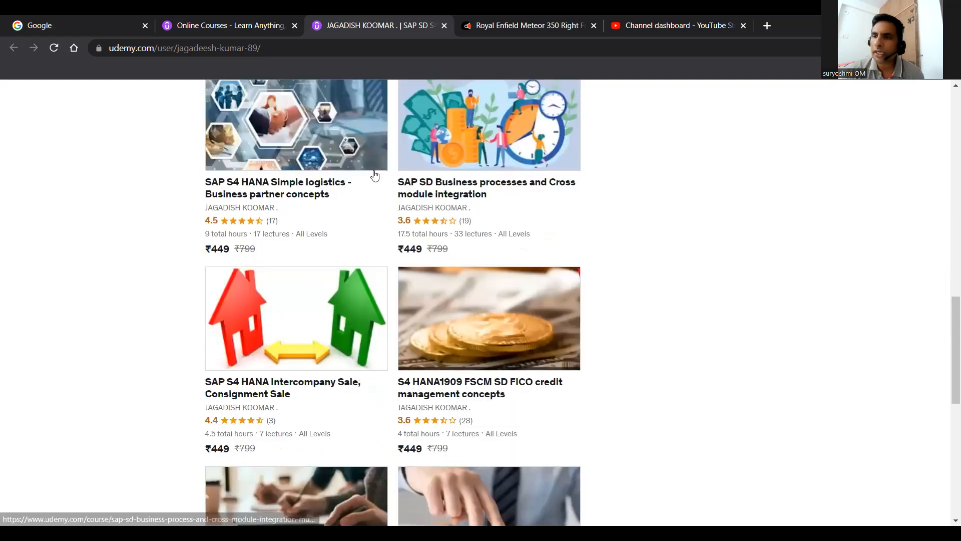
mouse_move(352, 221)
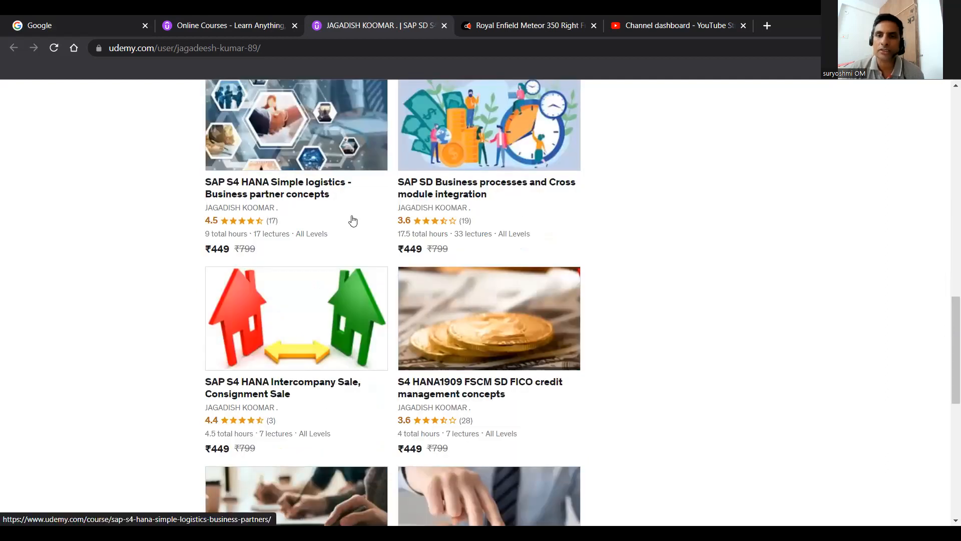
mouse_move(219, 309)
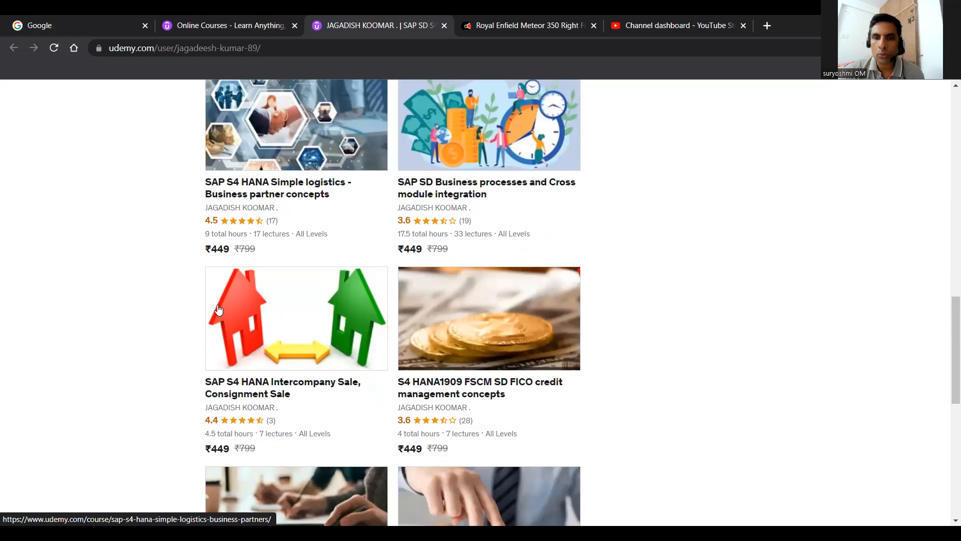
mouse_move(292, 336)
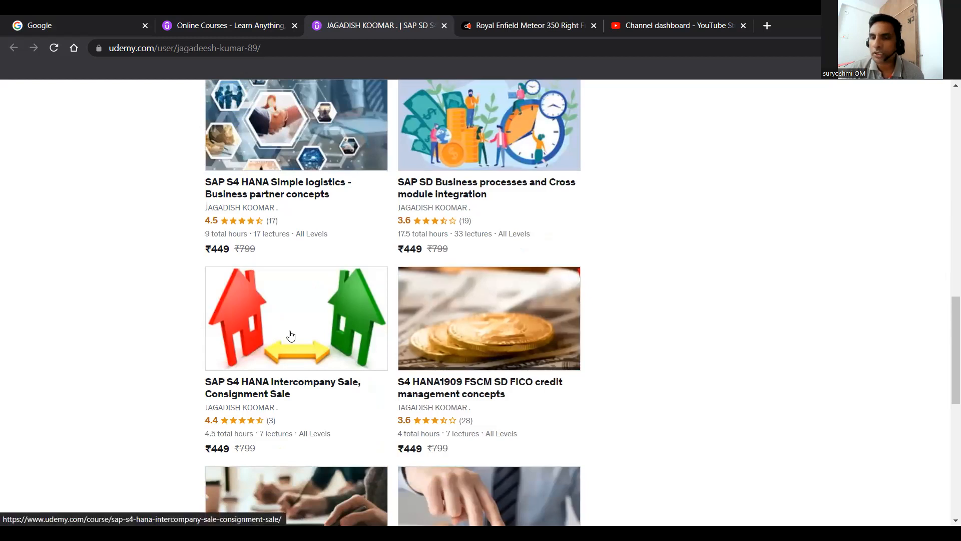
mouse_move(357, 324)
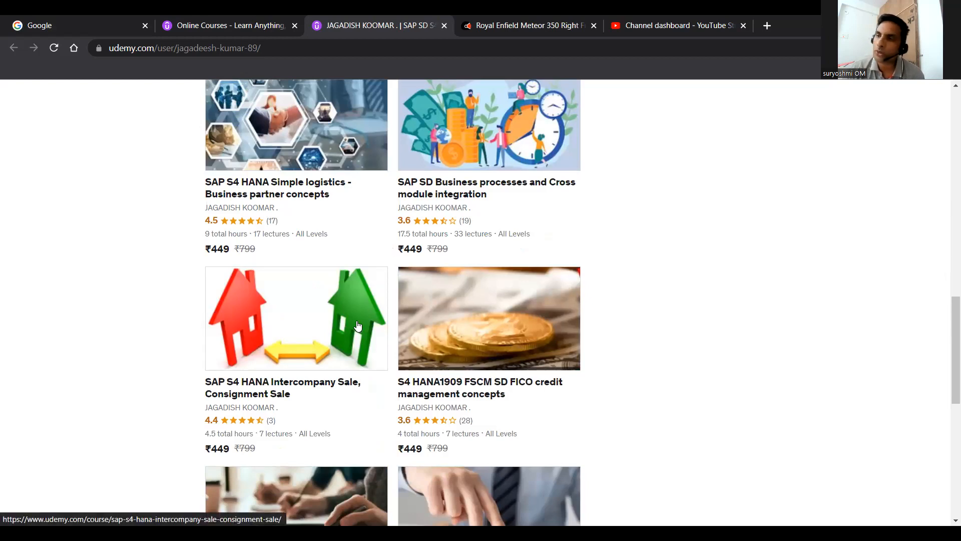
scroll("down", 3)
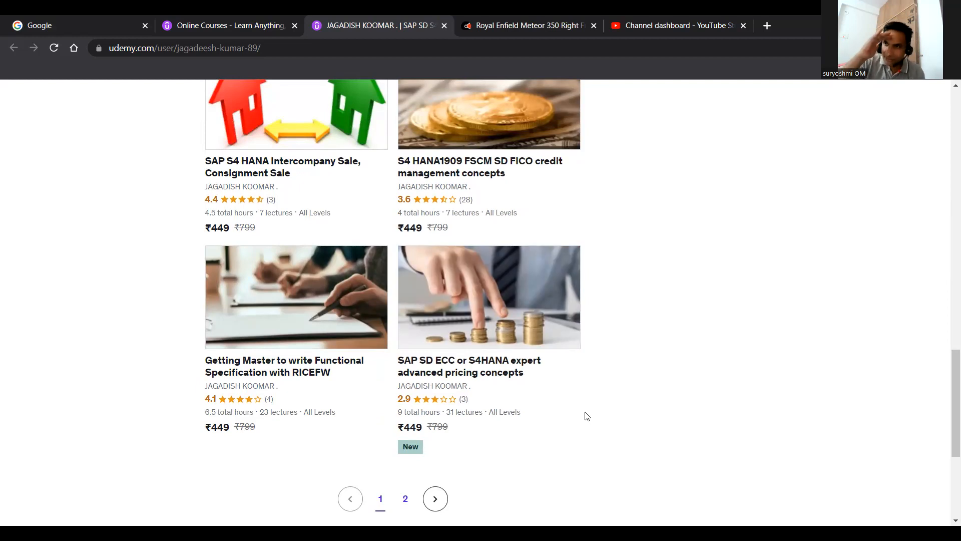
mouse_move(551, 197)
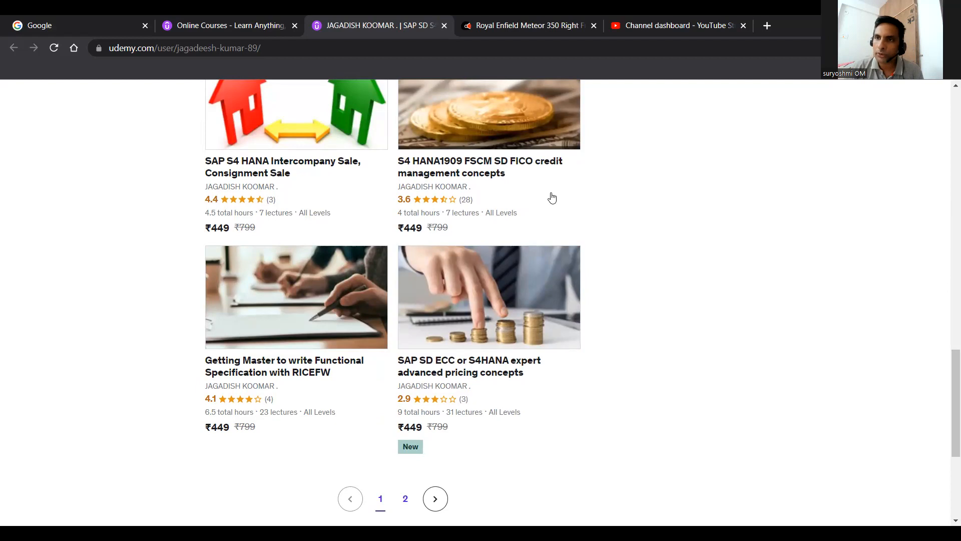